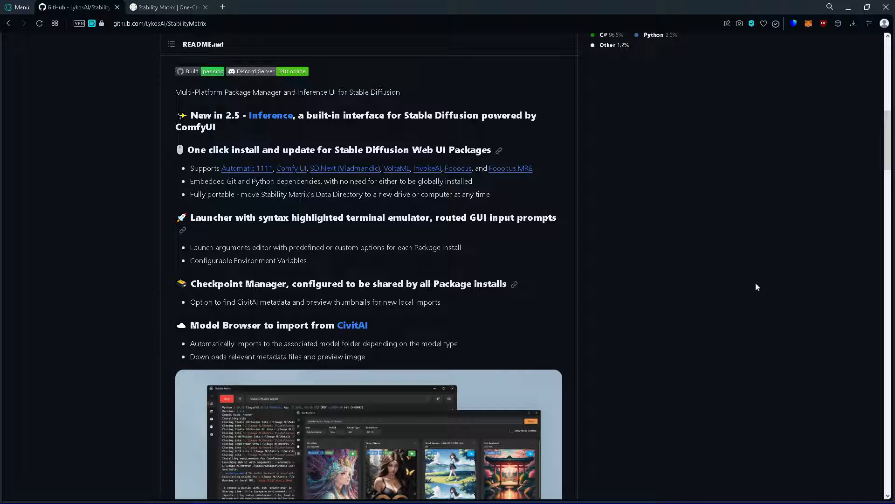
{"action": "mouse_move", "coordinate": [609, 219]}
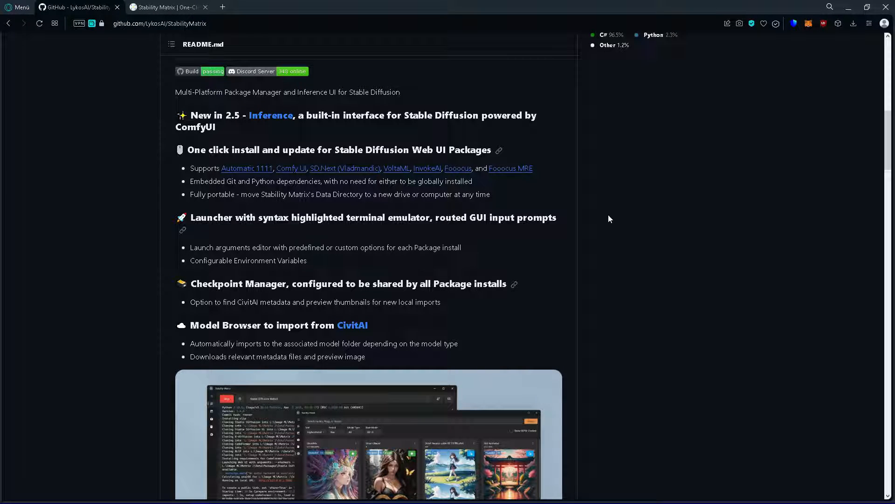
{"action": "mouse_move", "coordinate": [570, 176]}
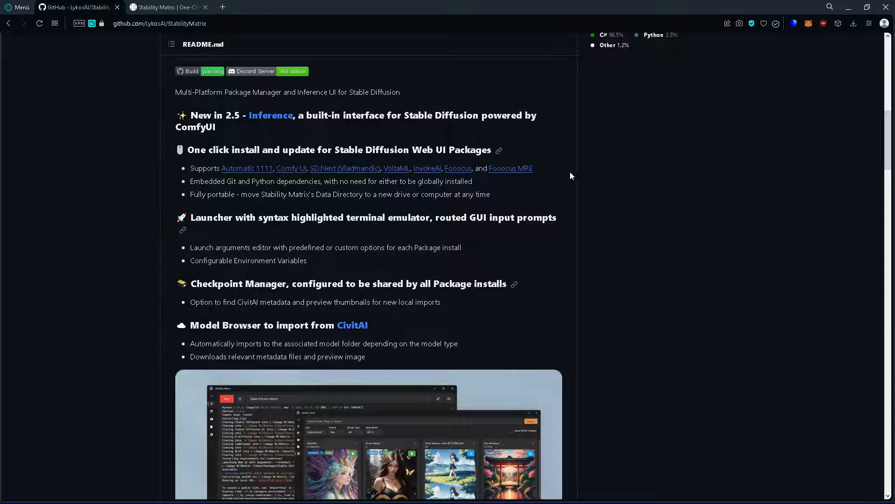
{"action": "mouse_move", "coordinate": [207, 93]}
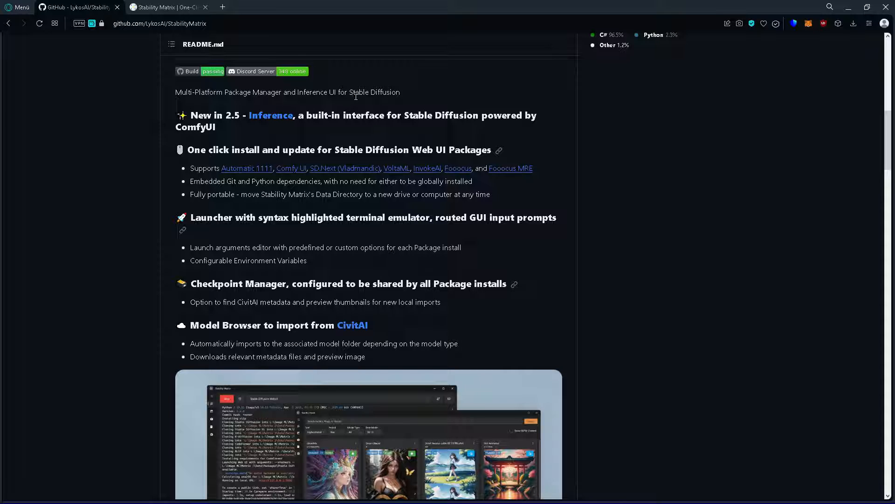
{"action": "mouse_move", "coordinate": [528, 225]}
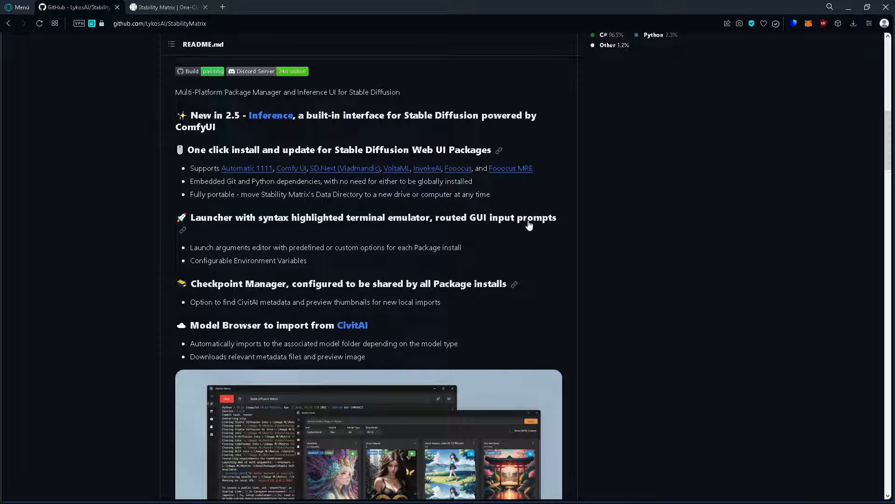
{"action": "mouse_move", "coordinate": [431, 194]}
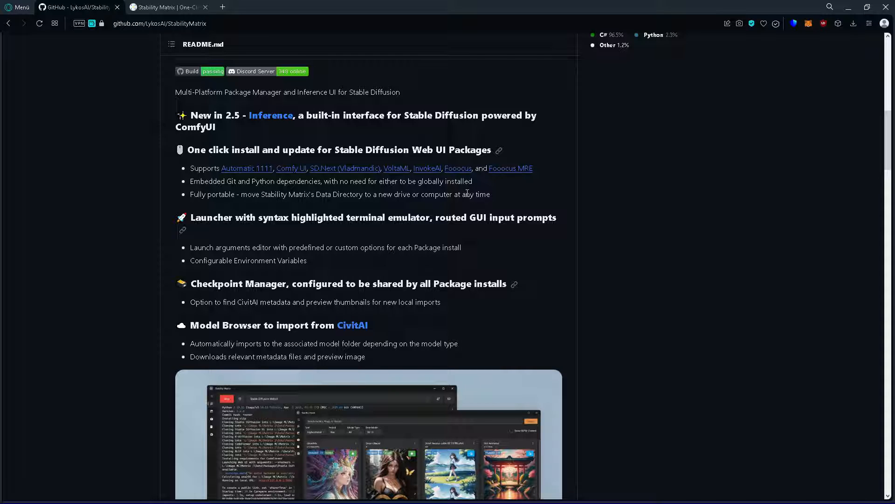
{"action": "mouse_move", "coordinate": [472, 248]}
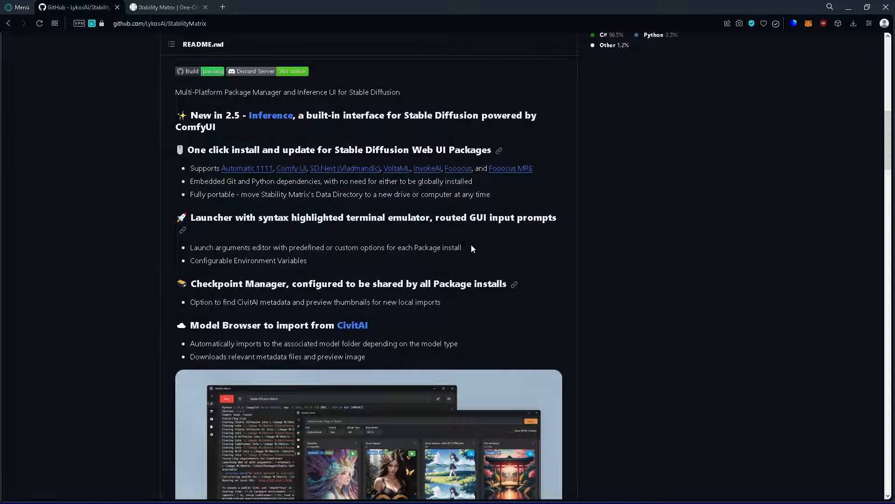
{"action": "mouse_move", "coordinate": [627, 297]}
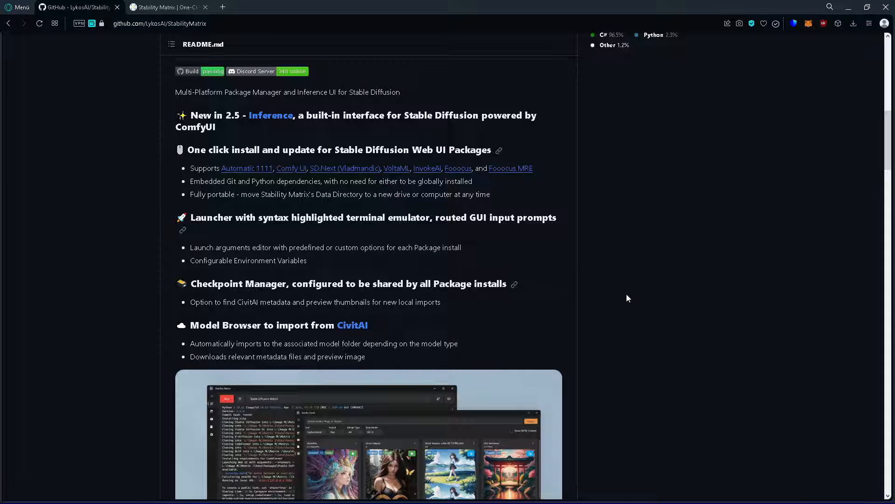
{"action": "mouse_move", "coordinate": [594, 245]}
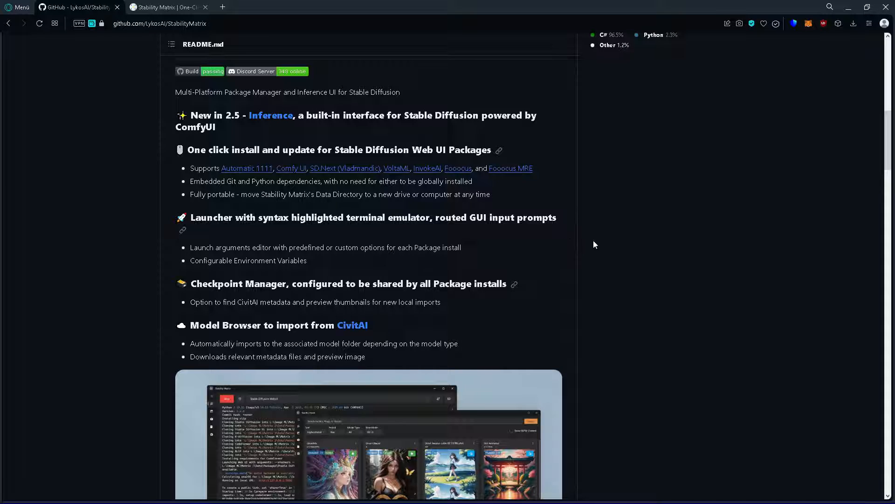
Step: Visit the lykos.ai download page, then return to the Stability Matrix Packages page
{"action": "left_click", "coordinate": [166, 7]}
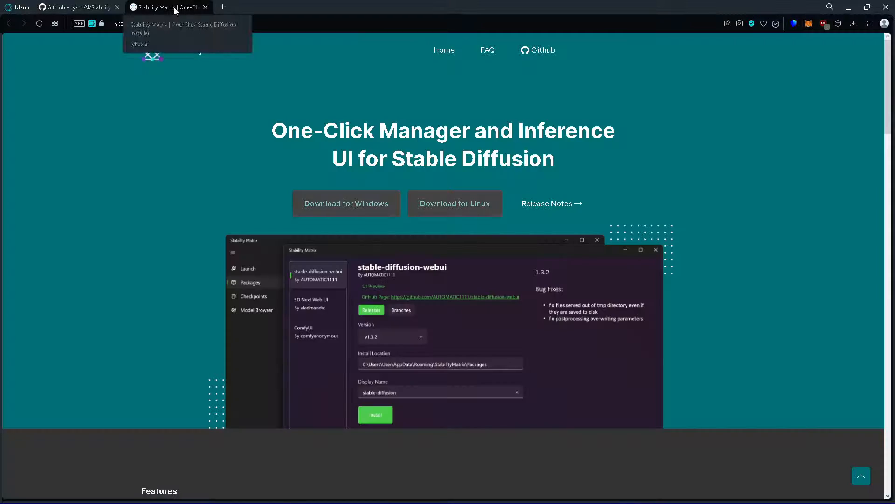
{"action": "mouse_move", "coordinate": [131, 19]}
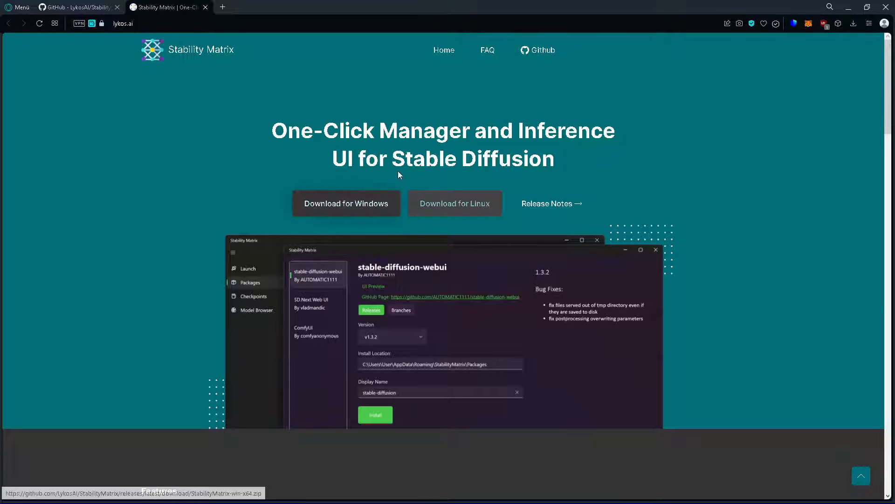
{"action": "left_click", "coordinate": [74, 6]}
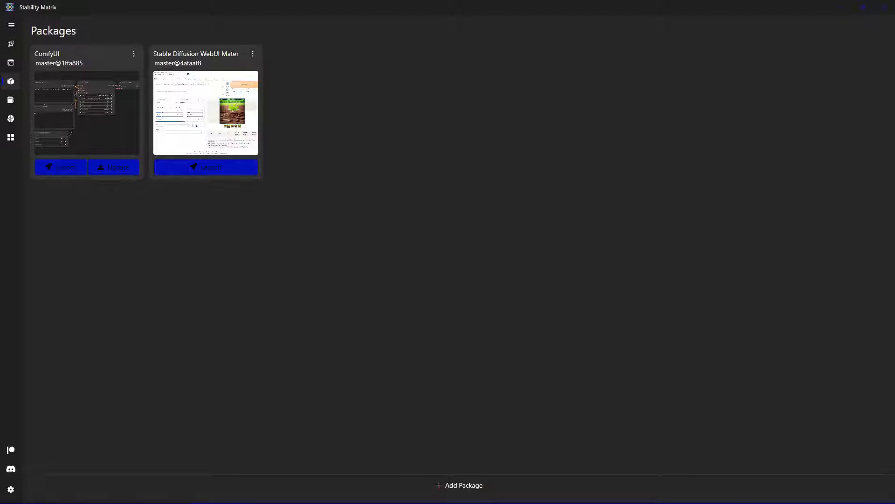
{"action": "mouse_move", "coordinate": [530, 249]}
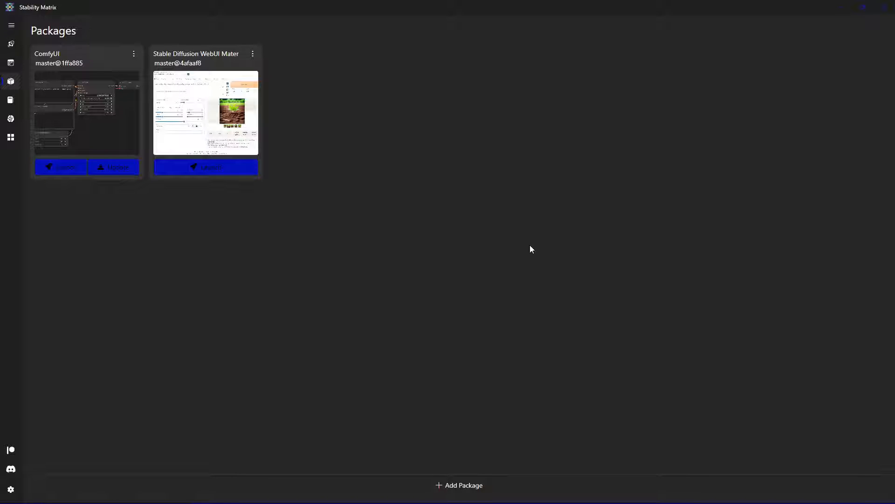
{"action": "mouse_move", "coordinate": [502, 194]}
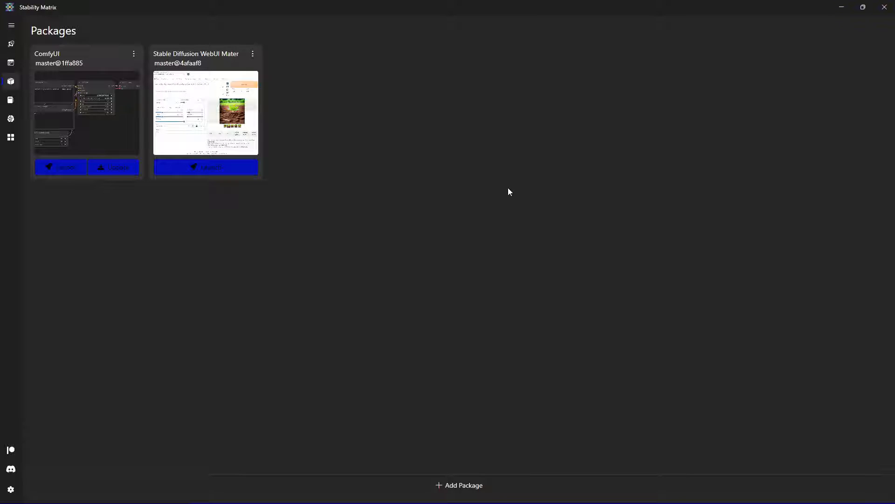
{"action": "mouse_move", "coordinate": [322, 179]}
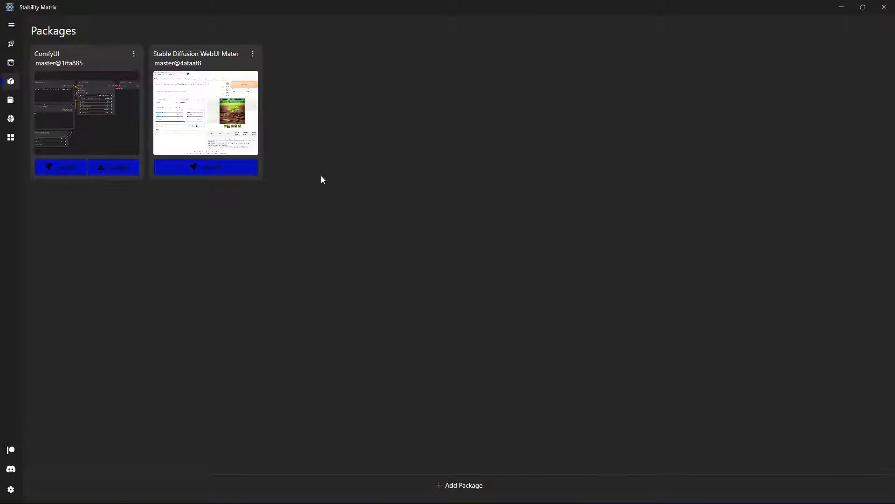
{"action": "mouse_move", "coordinate": [368, 177]}
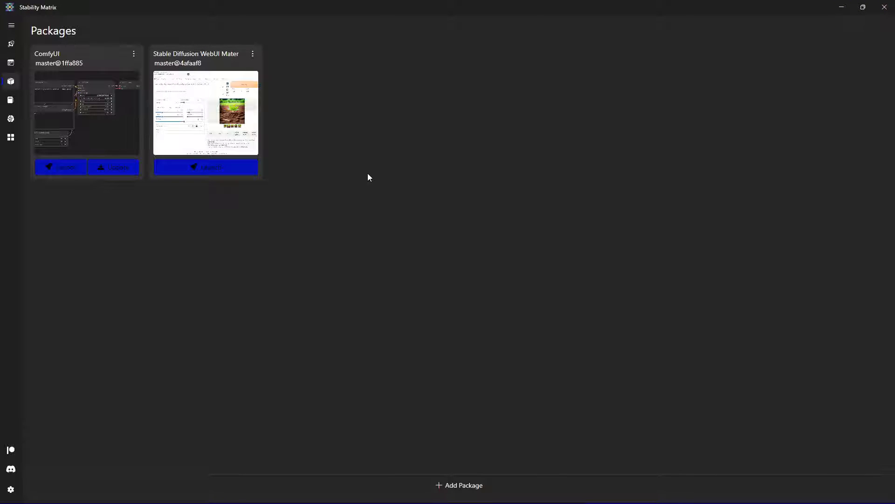
{"action": "mouse_move", "coordinate": [10, 137]}
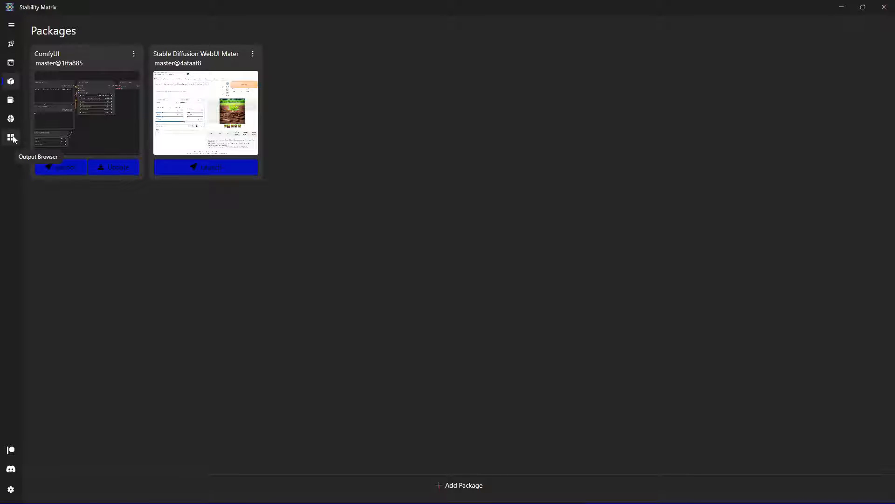
{"action": "mouse_move", "coordinate": [10, 118]}
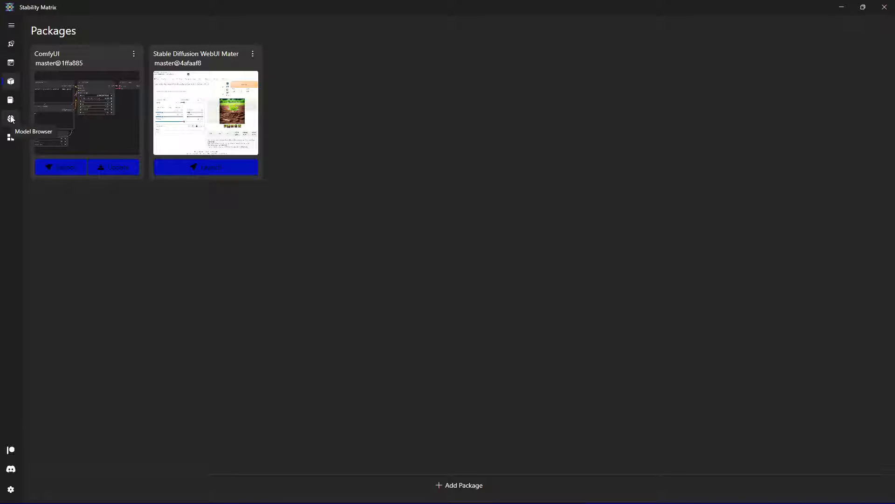
{"action": "mouse_move", "coordinate": [10, 100]}
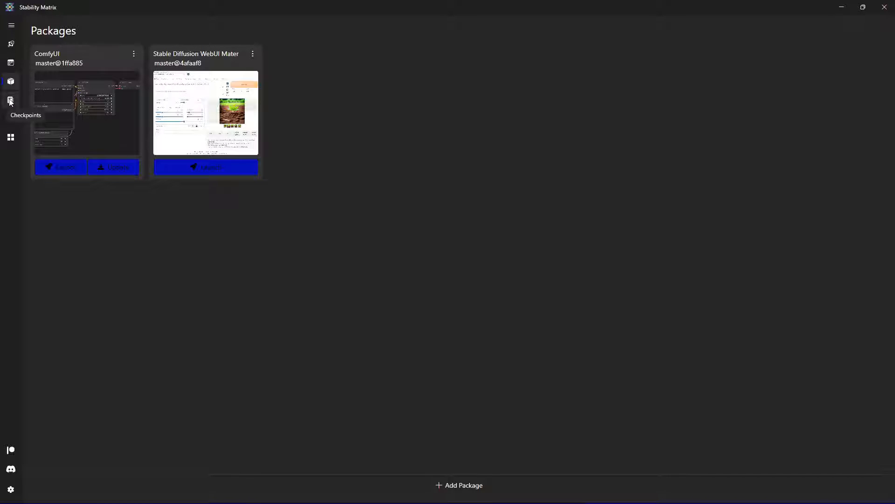
{"action": "mouse_move", "coordinate": [11, 80]}
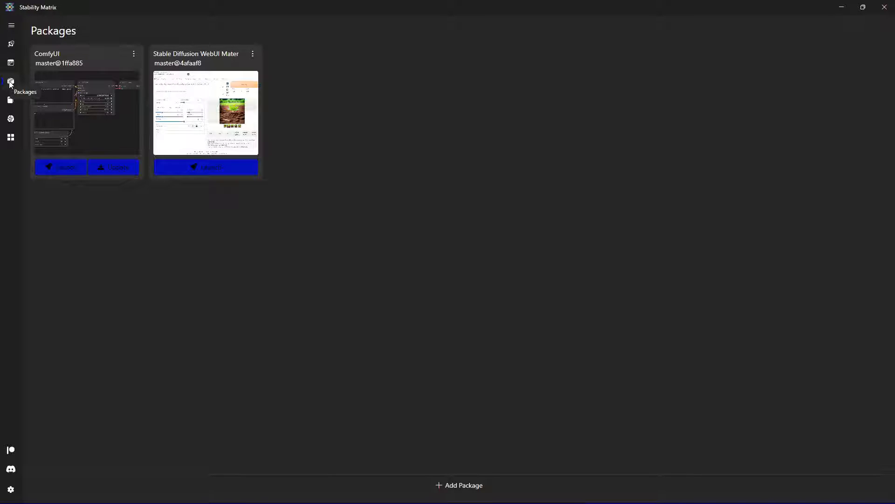
{"action": "mouse_move", "coordinate": [11, 62]}
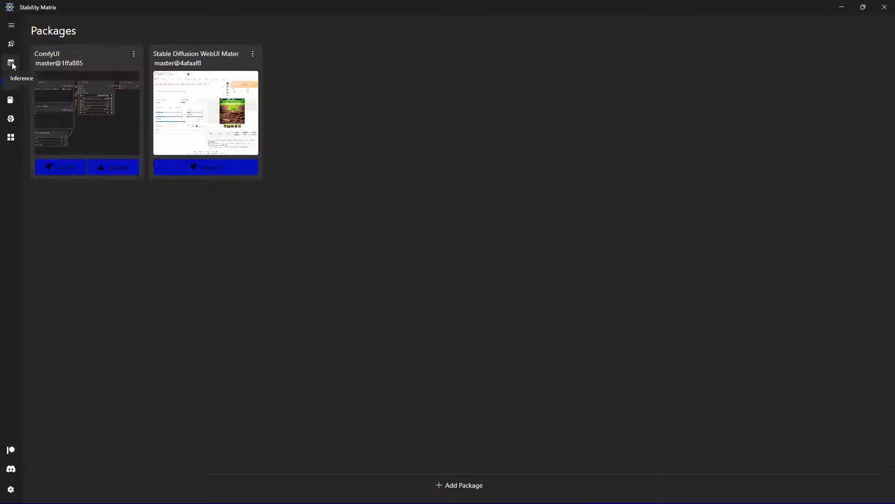
{"action": "mouse_move", "coordinate": [11, 45]}
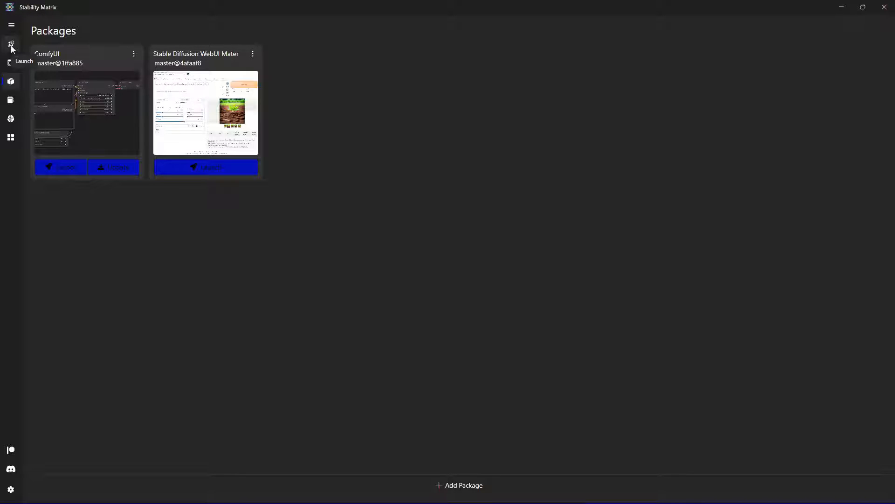
{"action": "mouse_move", "coordinate": [418, 269]}
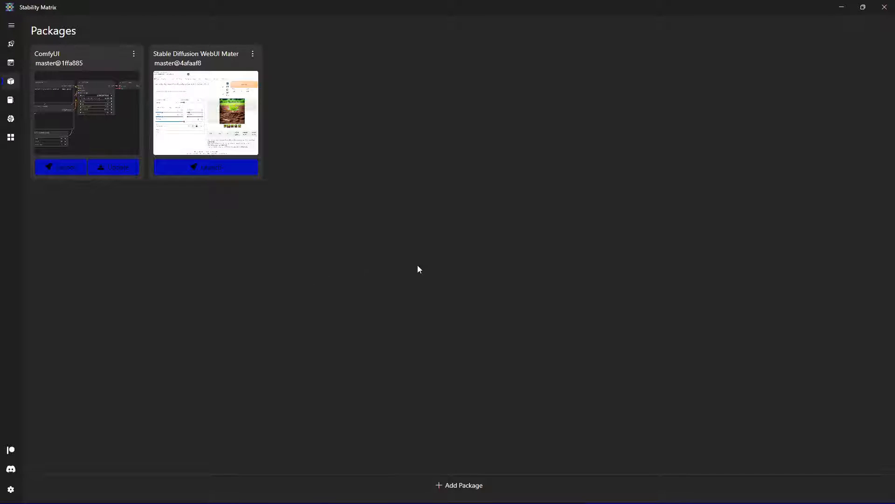
{"action": "mouse_move", "coordinate": [472, 206]}
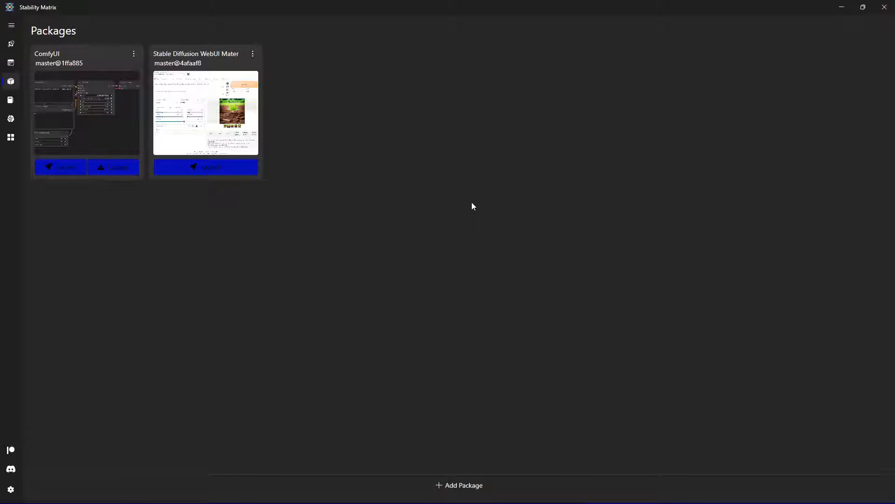
{"action": "mouse_move", "coordinate": [543, 170]}
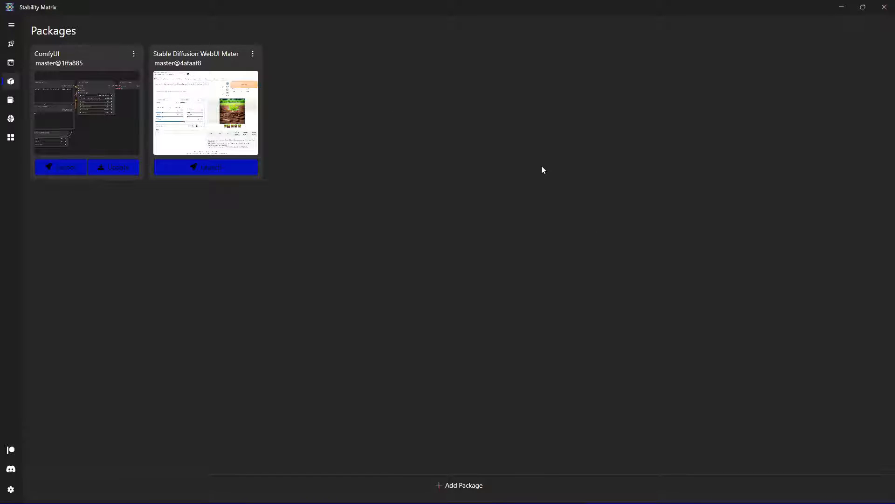
{"action": "mouse_move", "coordinate": [560, 184]}
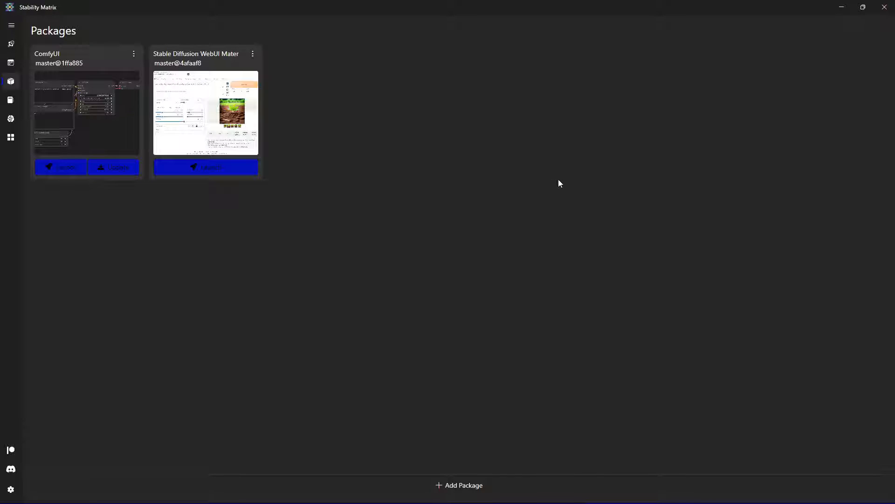
{"action": "mouse_move", "coordinate": [553, 199]}
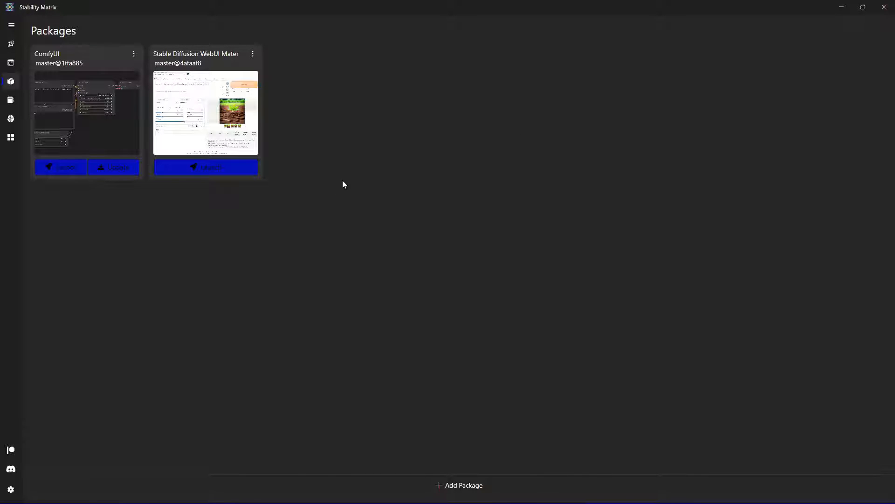
{"action": "mouse_move", "coordinate": [356, 132]}
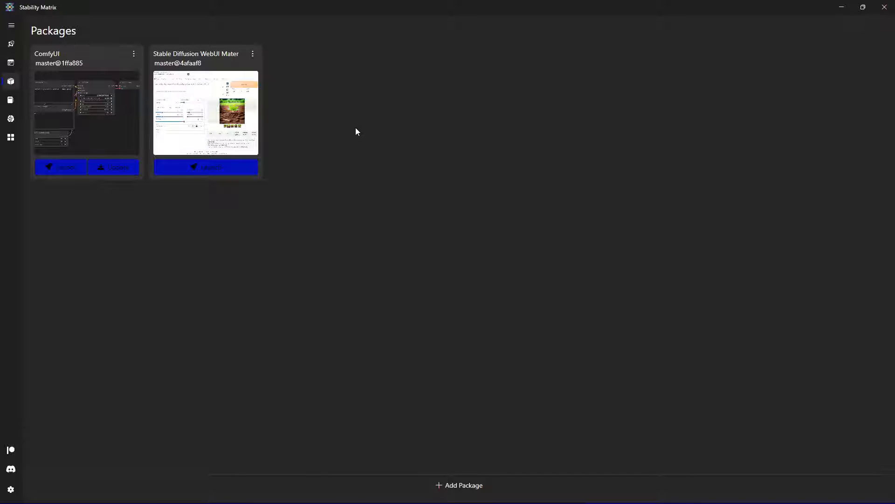
{"action": "mouse_move", "coordinate": [345, 124]}
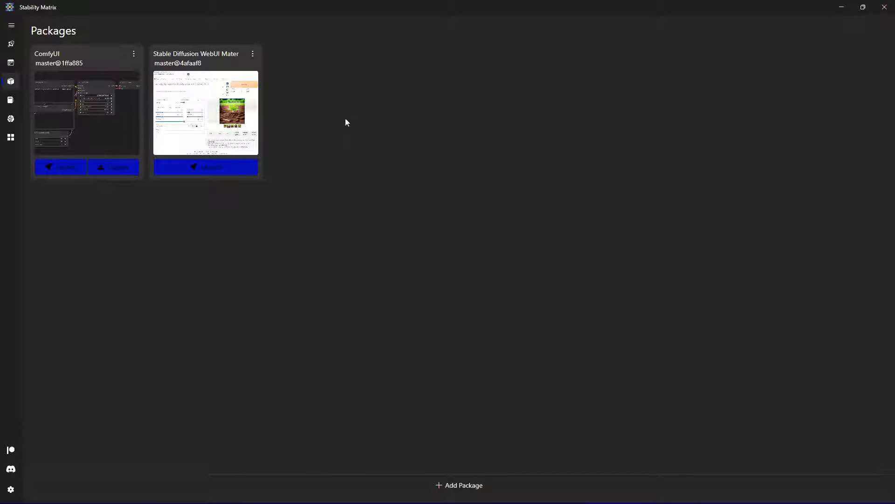
{"action": "mouse_move", "coordinate": [62, 63]}
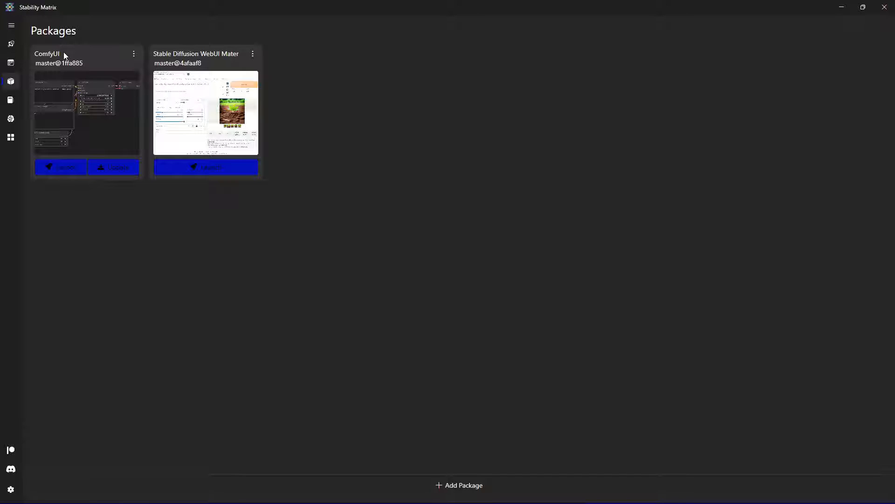
{"action": "mouse_move", "coordinate": [225, 60]}
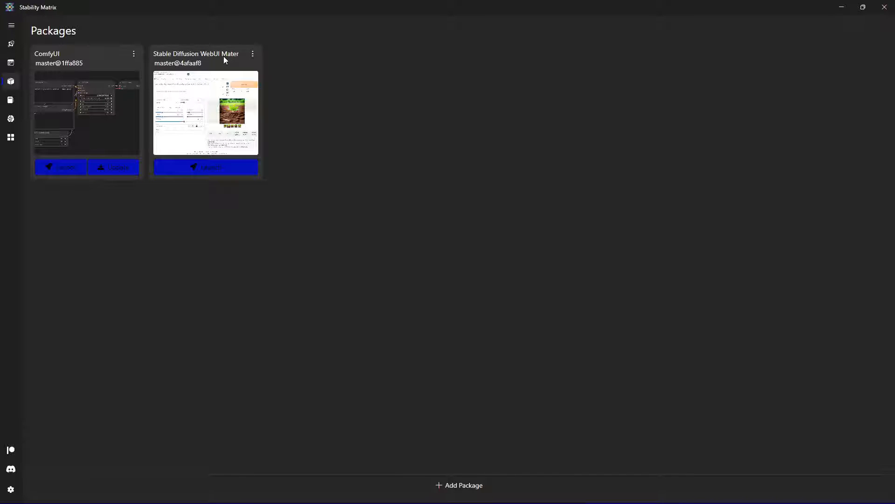
{"action": "mouse_move", "coordinate": [224, 59]}
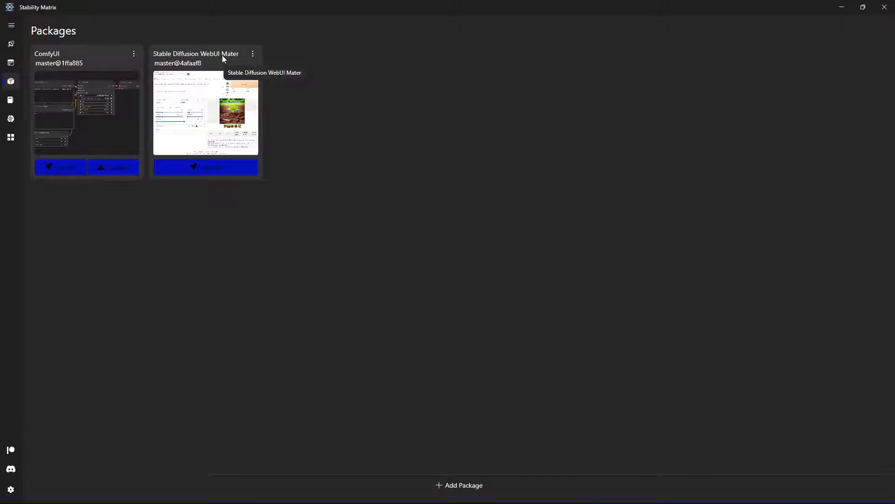
{"action": "mouse_move", "coordinate": [408, 95]}
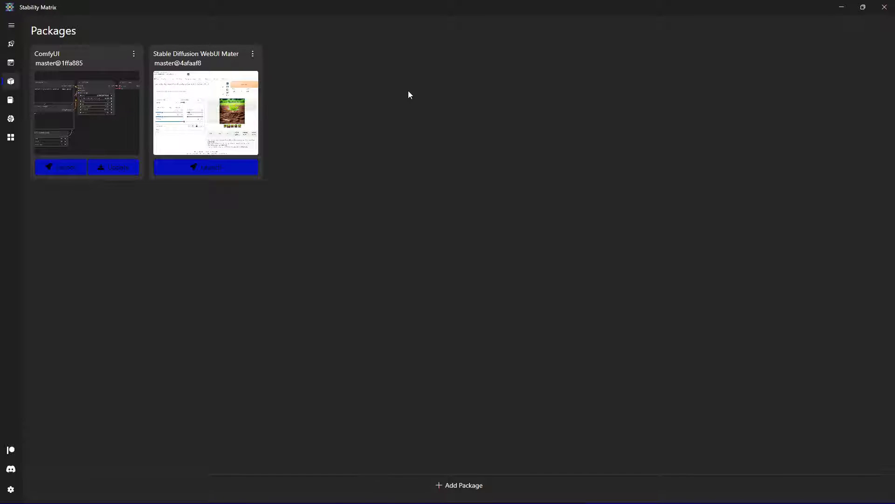
{"action": "mouse_move", "coordinate": [415, 144]}
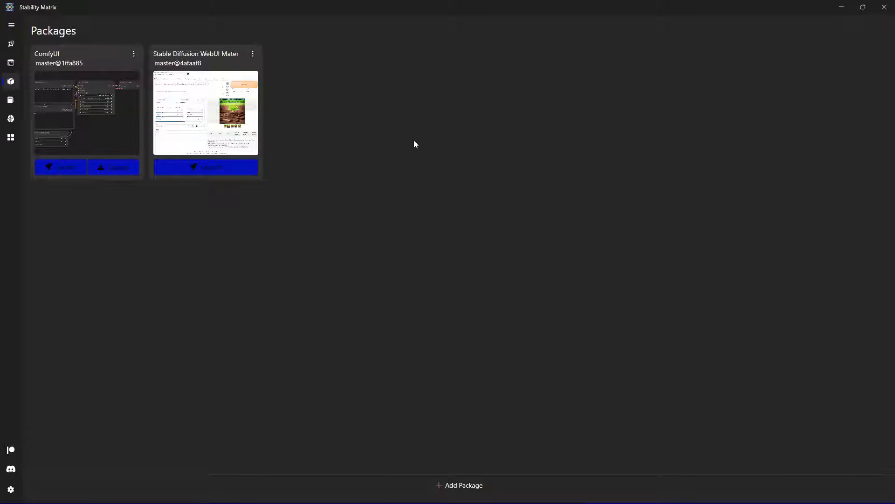
{"action": "mouse_move", "coordinate": [398, 125]}
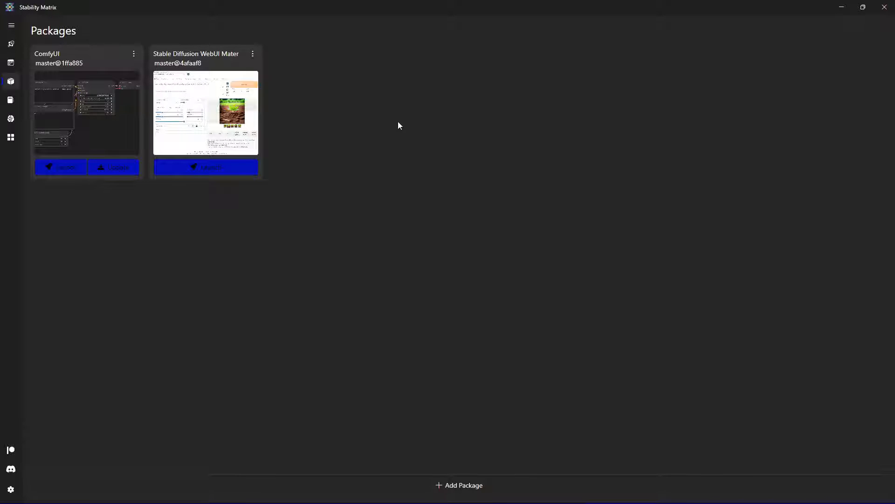
{"action": "mouse_move", "coordinate": [424, 117]}
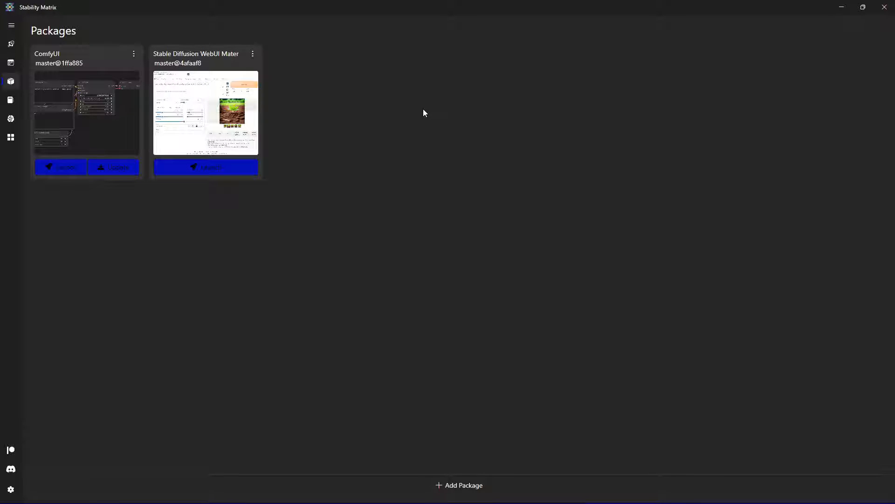
{"action": "mouse_move", "coordinate": [338, 157]}
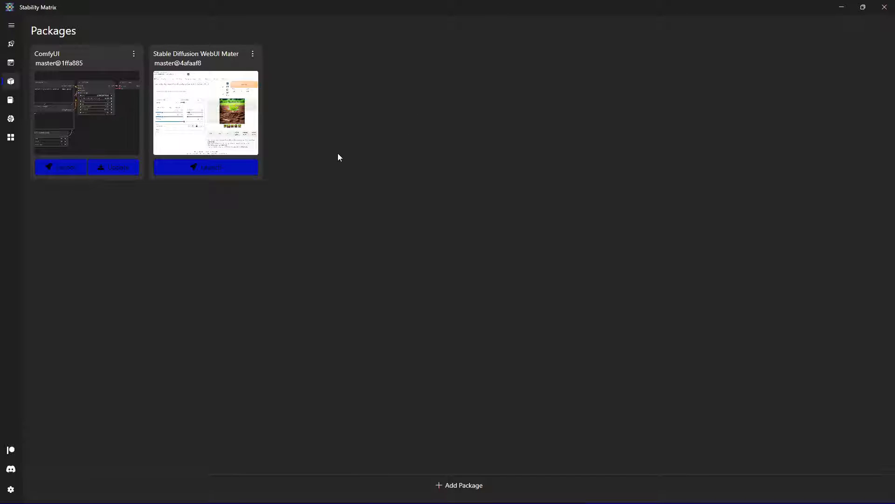
{"action": "mouse_move", "coordinate": [113, 171]}
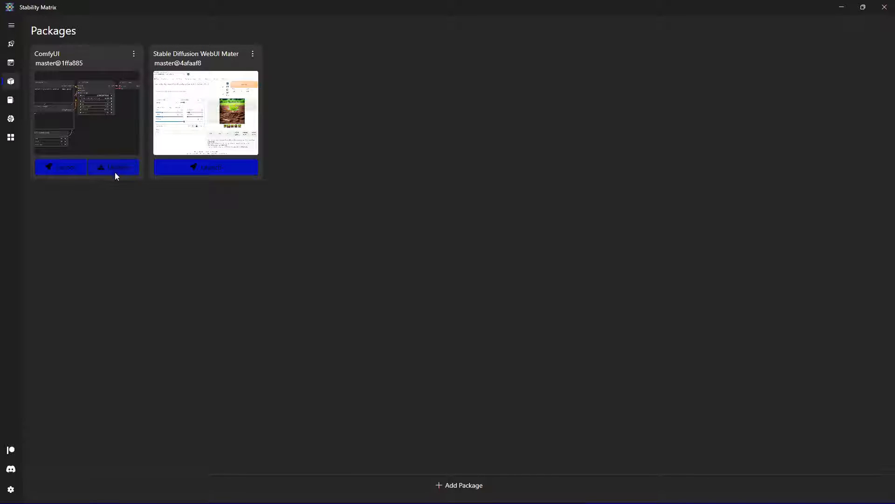
{"action": "mouse_move", "coordinate": [257, 189]}
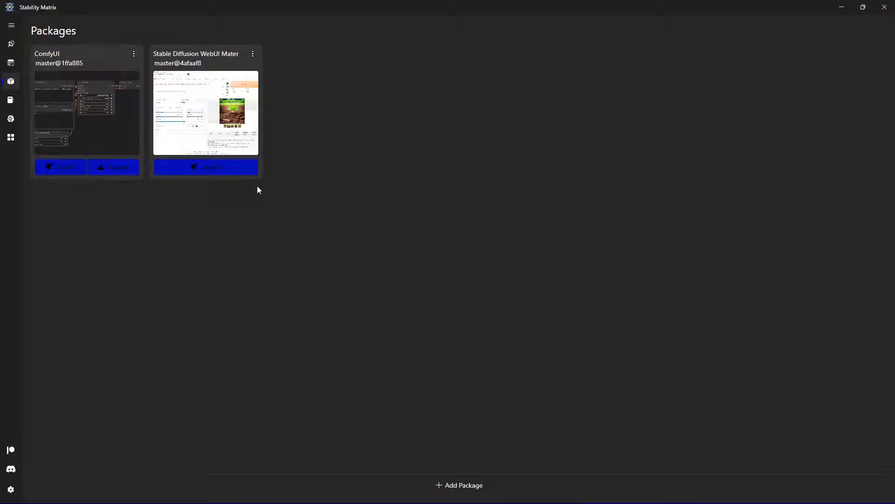
{"action": "mouse_move", "coordinate": [266, 194]}
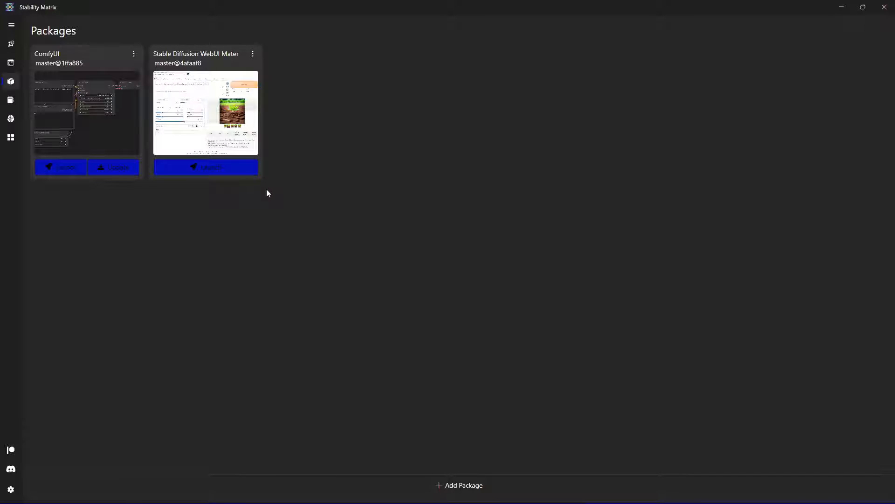
{"action": "mouse_move", "coordinate": [264, 194]}
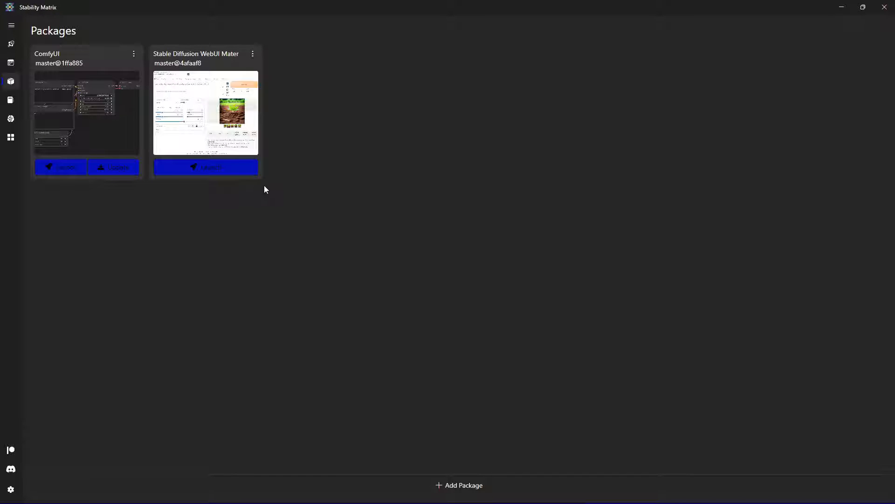
{"action": "mouse_move", "coordinate": [342, 174]}
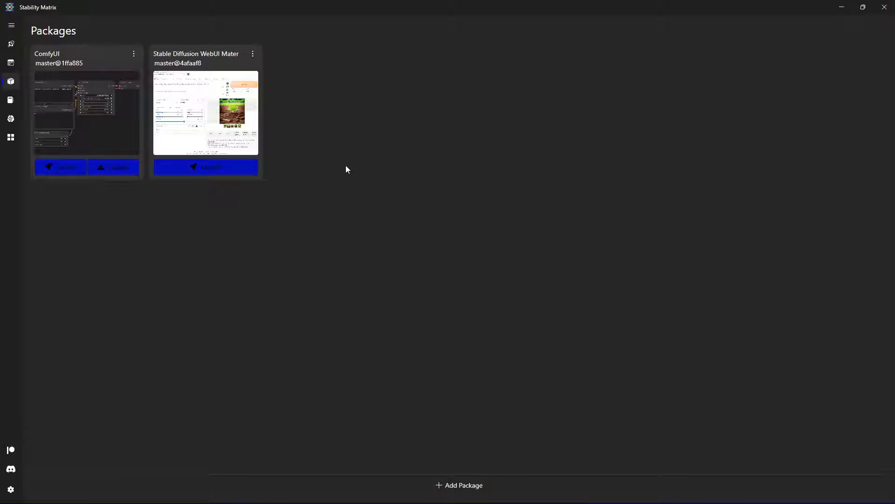
{"action": "mouse_move", "coordinate": [368, 176]}
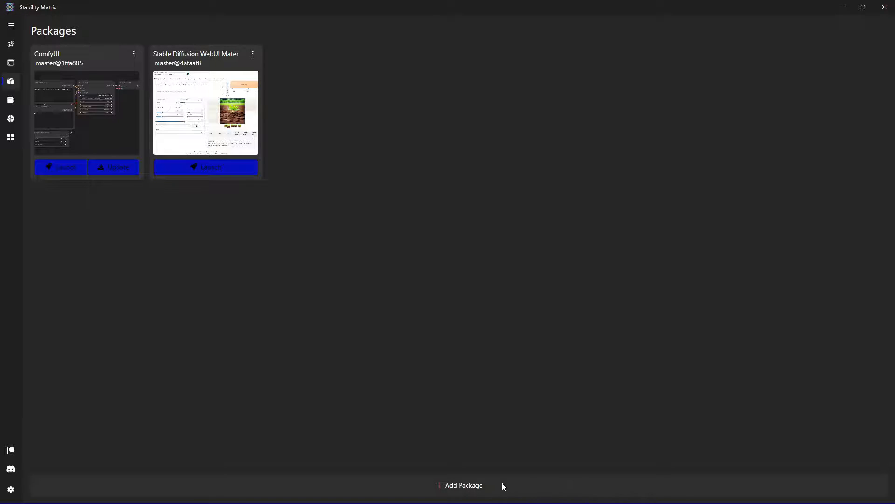
Step: Browse the Add Package list and cancel without installing anything
{"action": "left_click", "coordinate": [459, 485]}
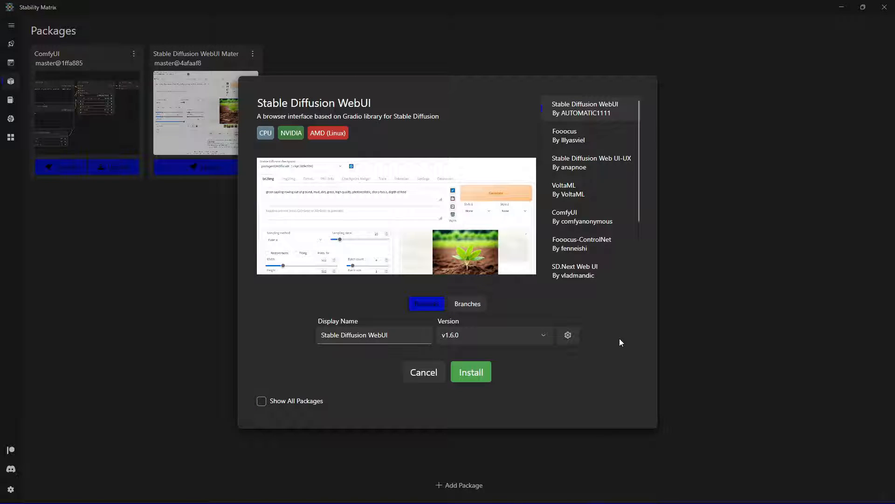
{"action": "scroll", "scroll_direction": "down", "scroll_amount": 3}
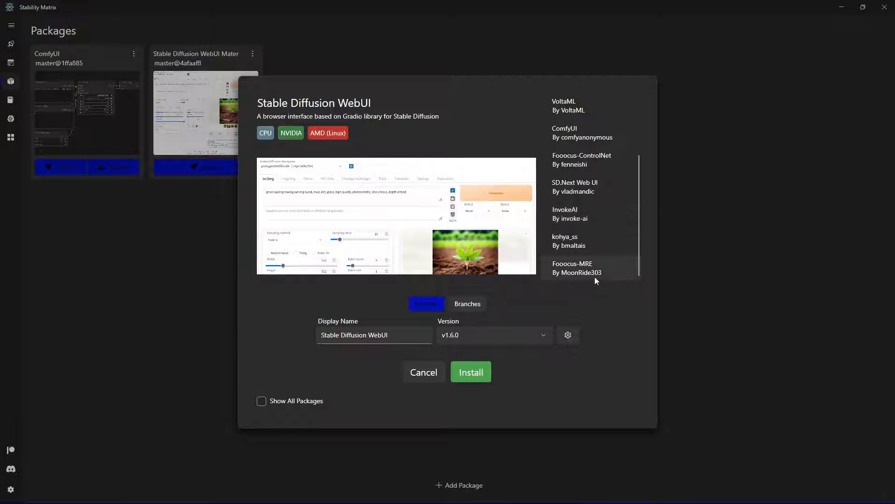
{"action": "scroll", "scroll_direction": "up", "scroll_amount": 3}
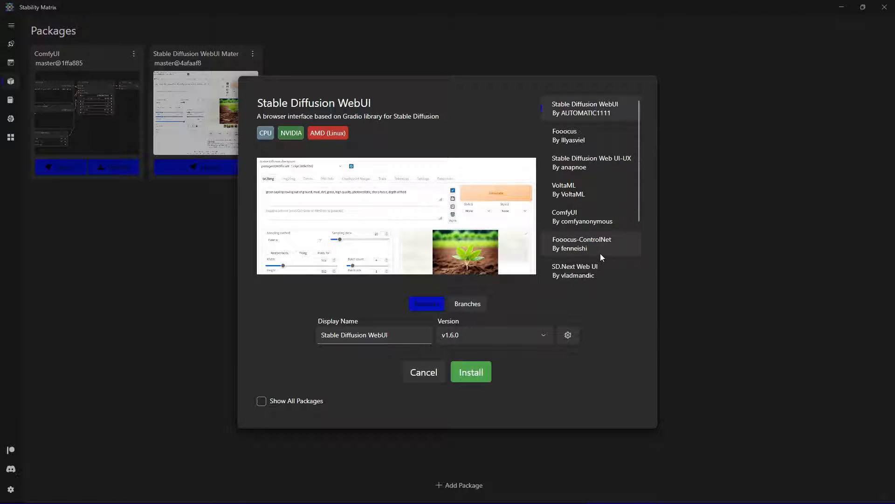
{"action": "mouse_move", "coordinate": [441, 312]}
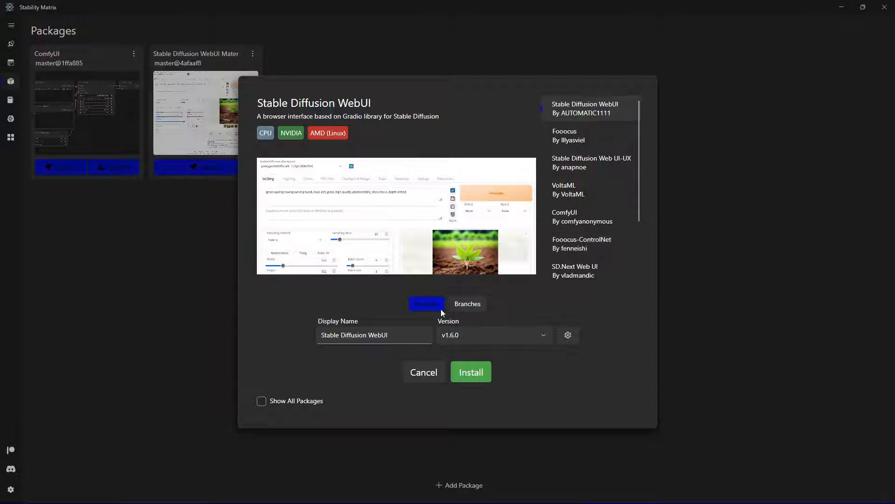
{"action": "mouse_move", "coordinate": [483, 308]}
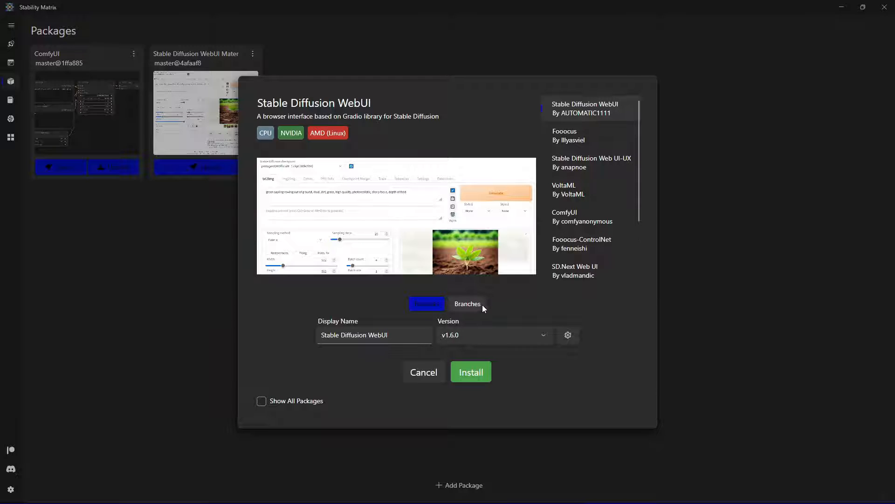
{"action": "left_click", "coordinate": [424, 372]}
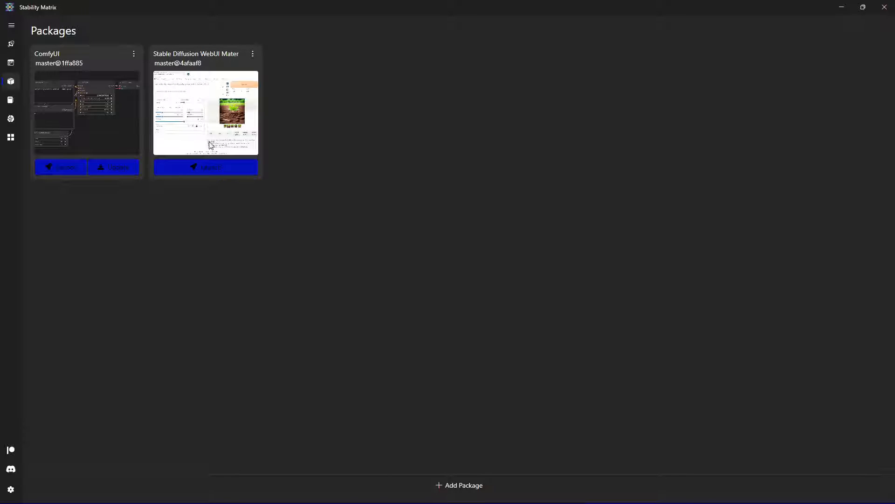
{"action": "mouse_move", "coordinate": [206, 167]}
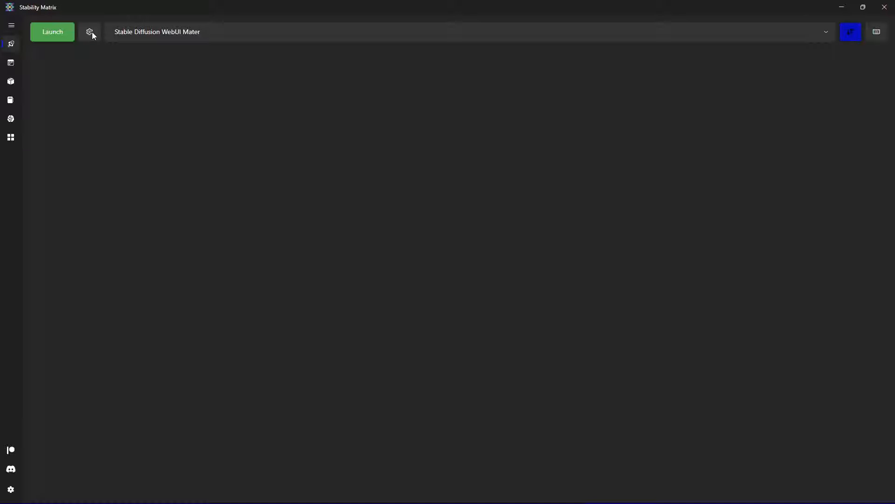
Step: Append --help to the Stable Diffusion WebUI extra launch arguments
{"action": "left_click", "coordinate": [89, 32]}
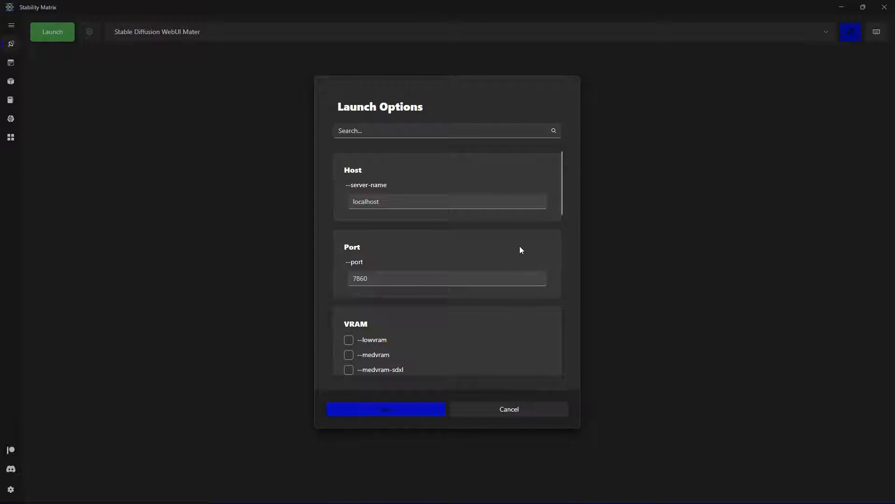
{"action": "mouse_move", "coordinate": [161, 44]}
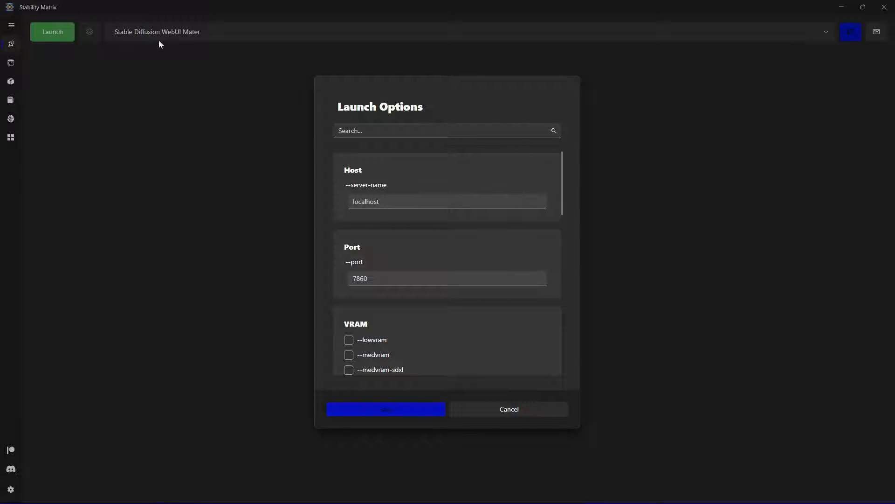
{"action": "mouse_move", "coordinate": [551, 253]}
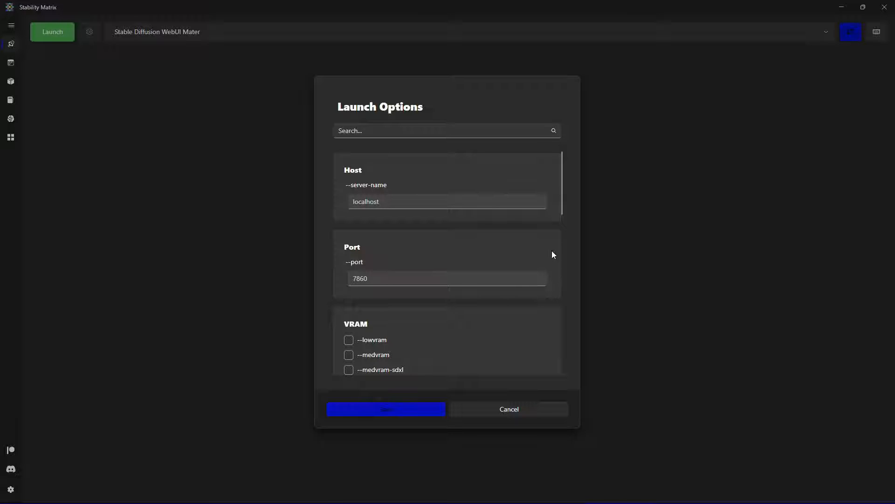
{"action": "scroll", "scroll_direction": "down", "scroll_amount": 3}
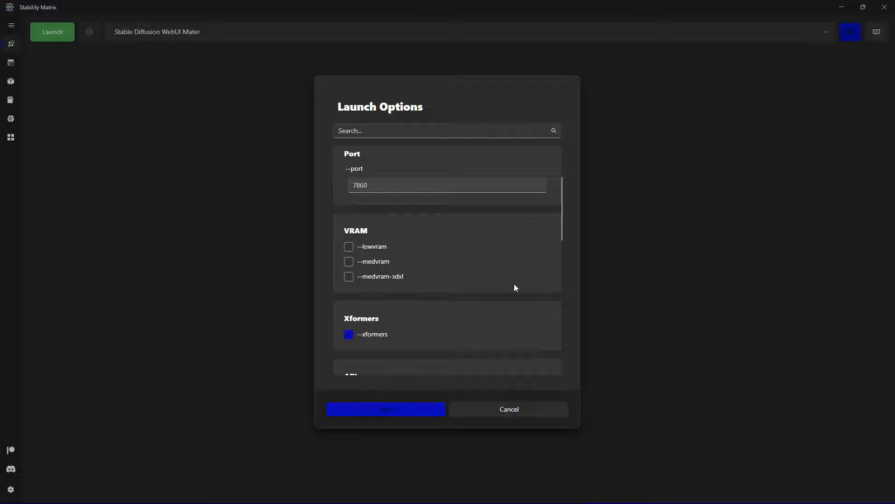
{"action": "mouse_move", "coordinate": [352, 231]}
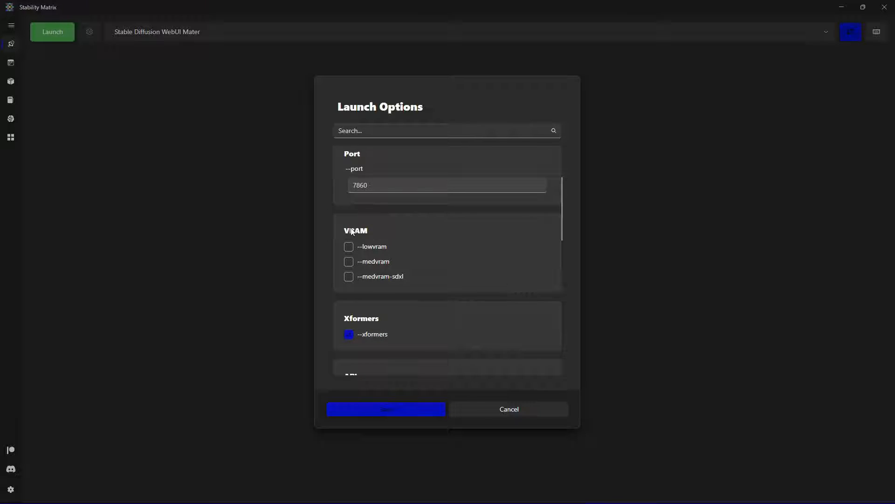
{"action": "mouse_move", "coordinate": [395, 278]}
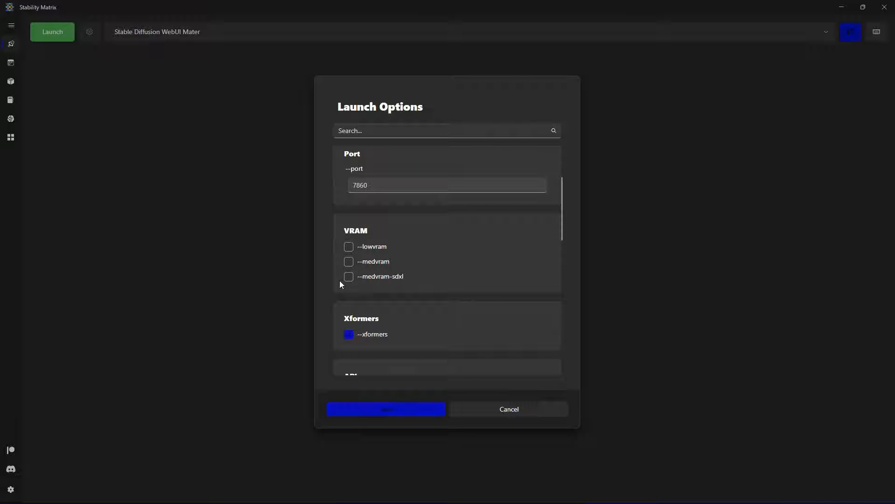
{"action": "mouse_move", "coordinate": [416, 271]}
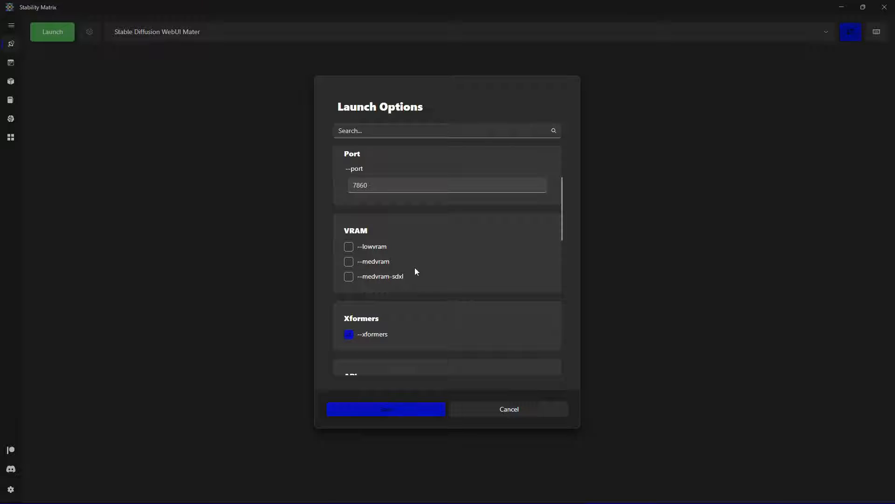
{"action": "scroll", "scroll_direction": "down", "scroll_amount": 3}
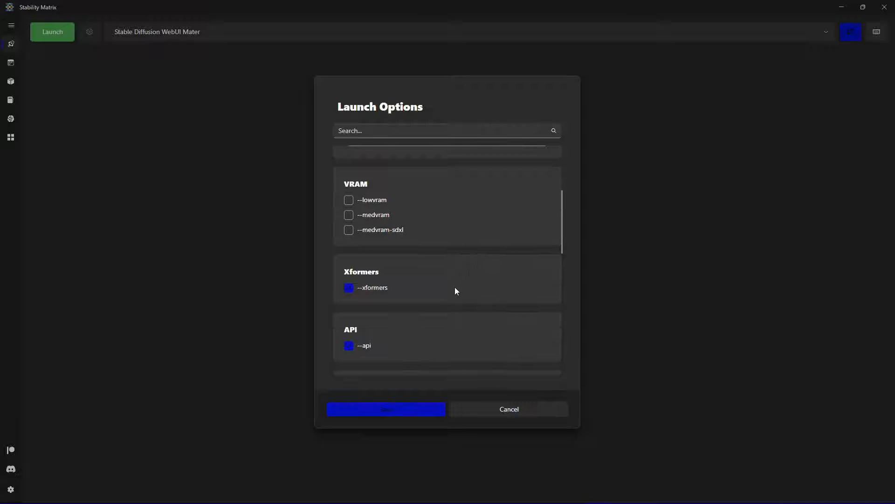
{"action": "mouse_move", "coordinate": [478, 292]}
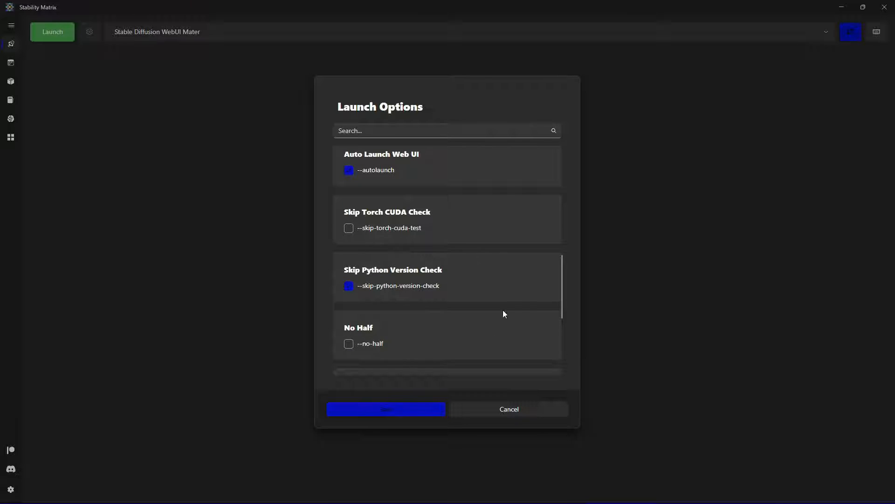
{"action": "scroll", "scroll_direction": "down", "scroll_amount": 3}
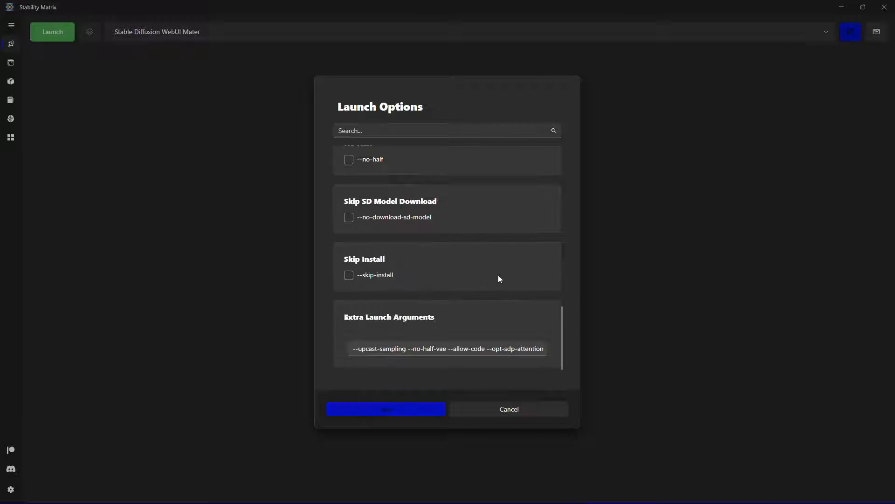
{"action": "scroll", "scroll_direction": "up", "scroll_amount": 3}
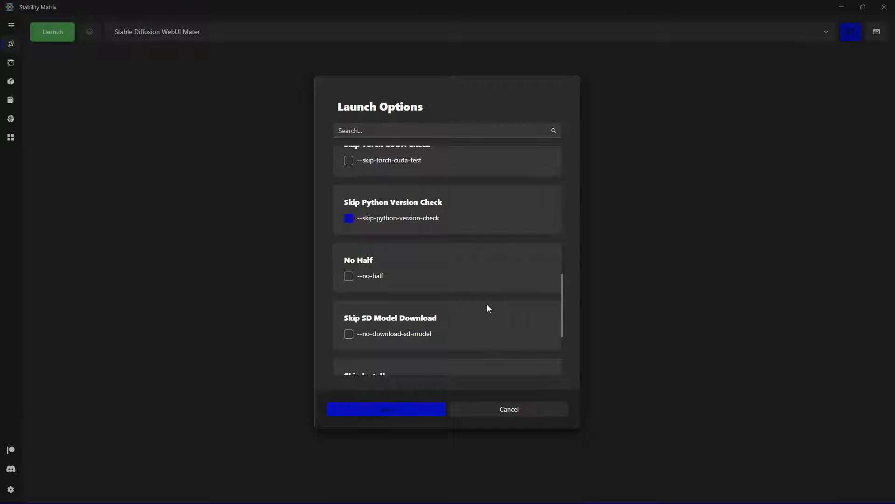
{"action": "mouse_move", "coordinate": [512, 303]}
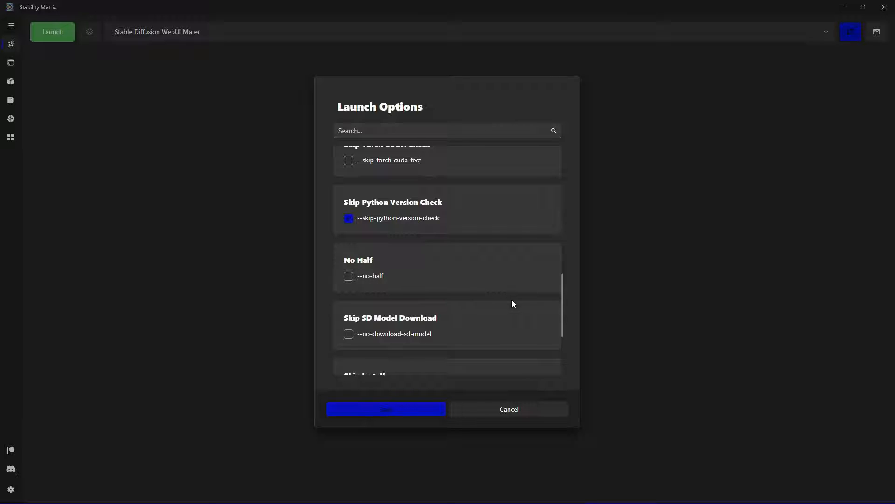
{"action": "scroll", "scroll_direction": "down", "scroll_amount": 3}
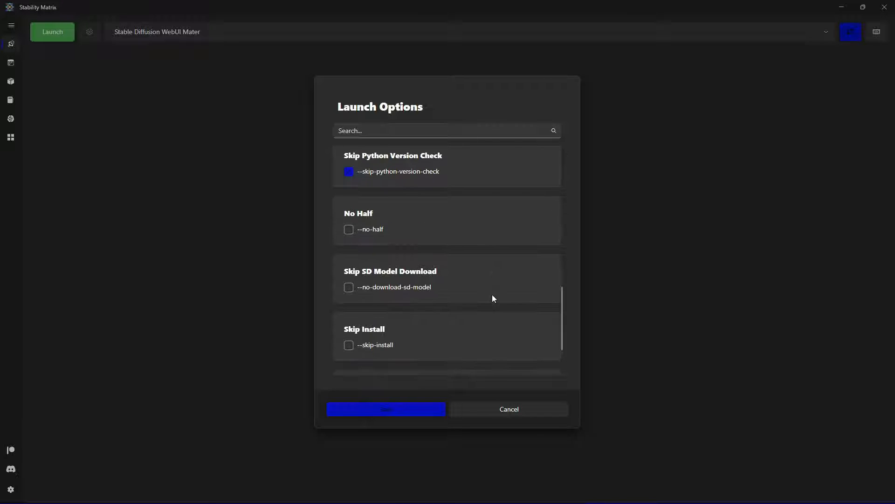
{"action": "scroll", "scroll_direction": "down", "scroll_amount": 3}
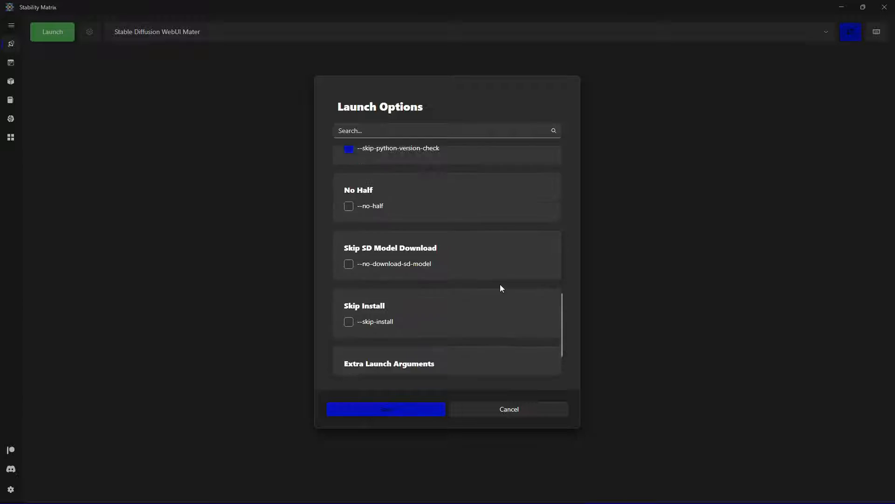
{"action": "scroll", "scroll_direction": "up", "scroll_amount": 3}
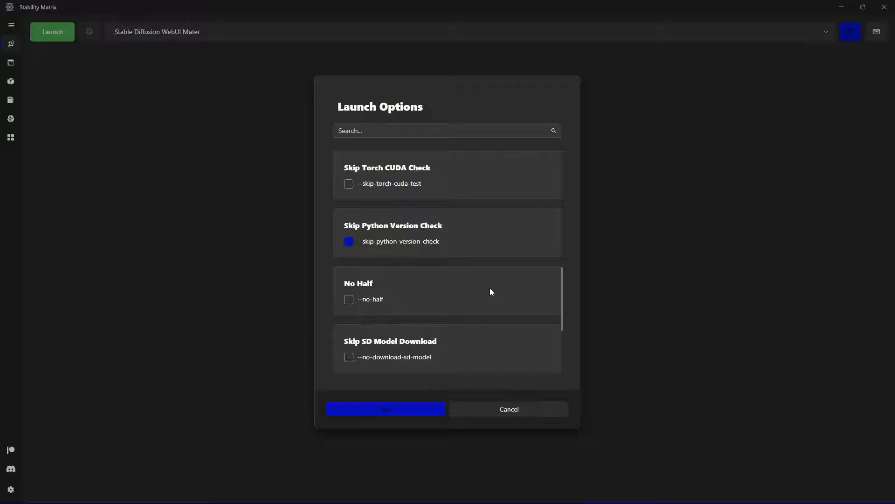
{"action": "mouse_move", "coordinate": [479, 278]}
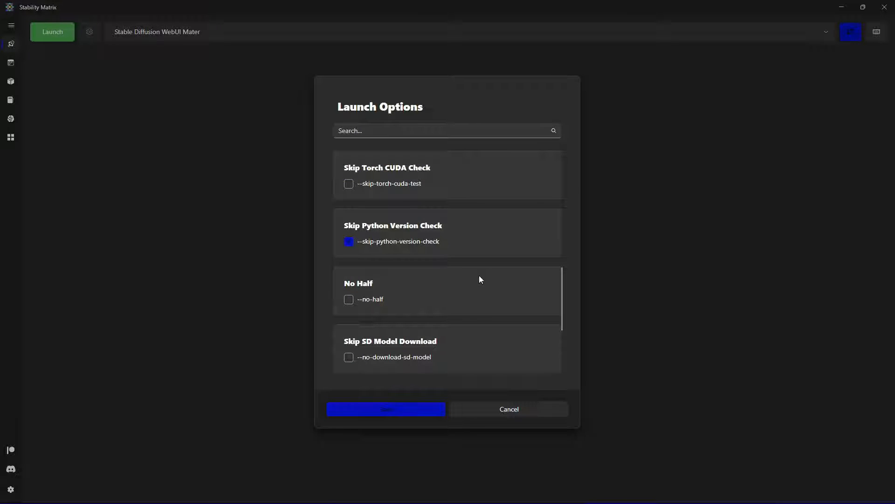
{"action": "scroll", "scroll_direction": "down", "scroll_amount": 3}
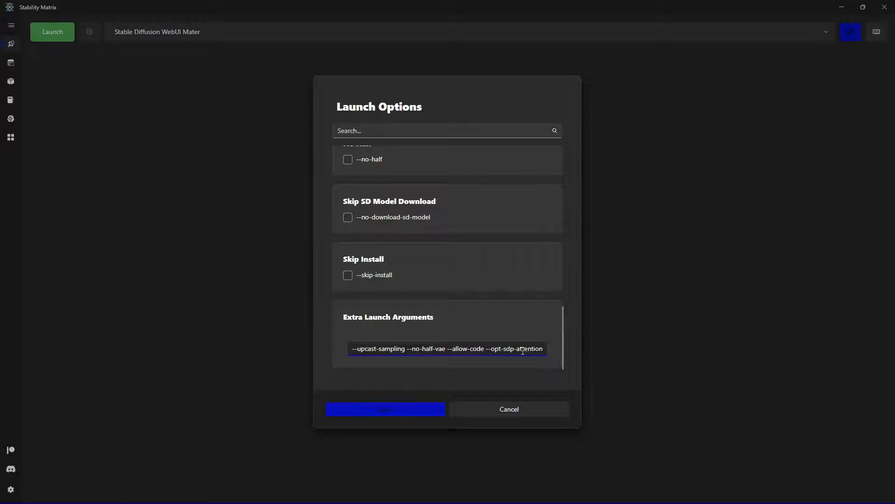
{"action": "type", "text": "--help"}
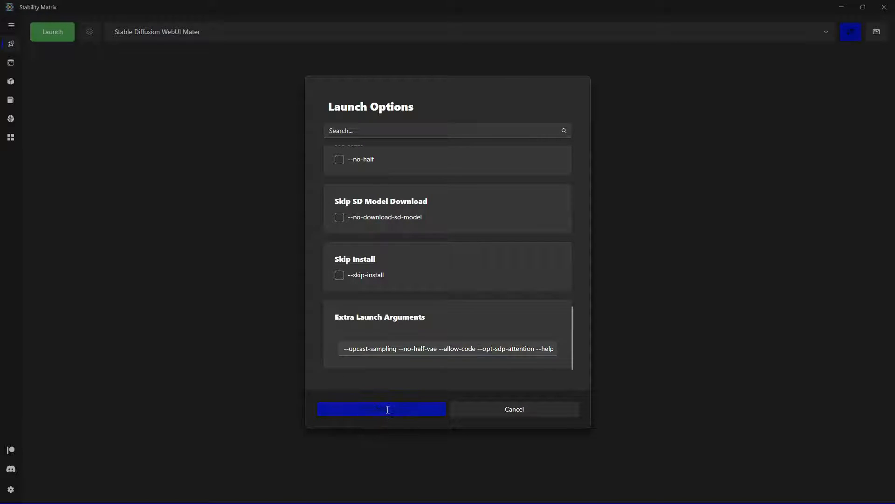
Step: Save the WebUI launch options and choose ComfyUI as the package to launch
{"action": "left_click", "coordinate": [381, 409]}
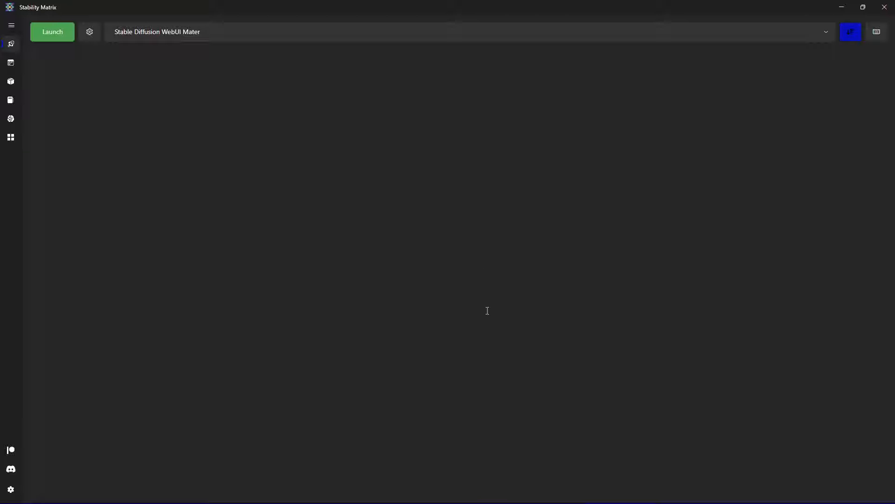
{"action": "mouse_move", "coordinate": [471, 297]}
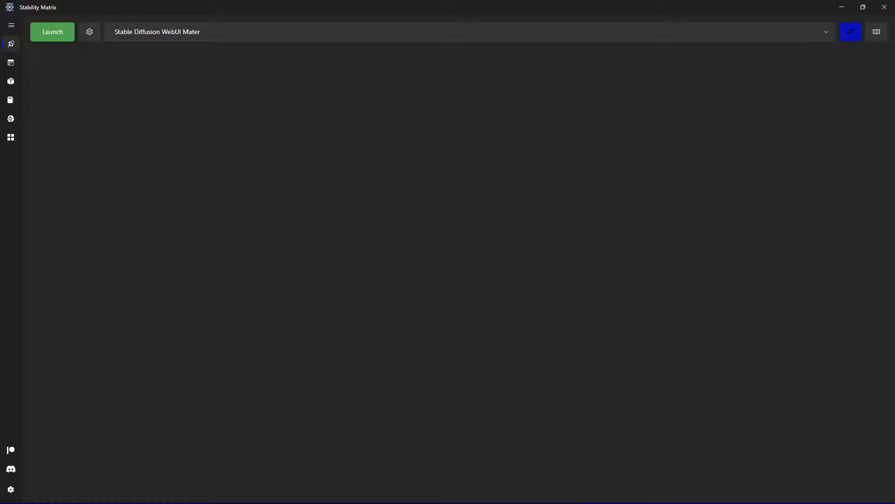
{"action": "mouse_move", "coordinate": [345, 78]}
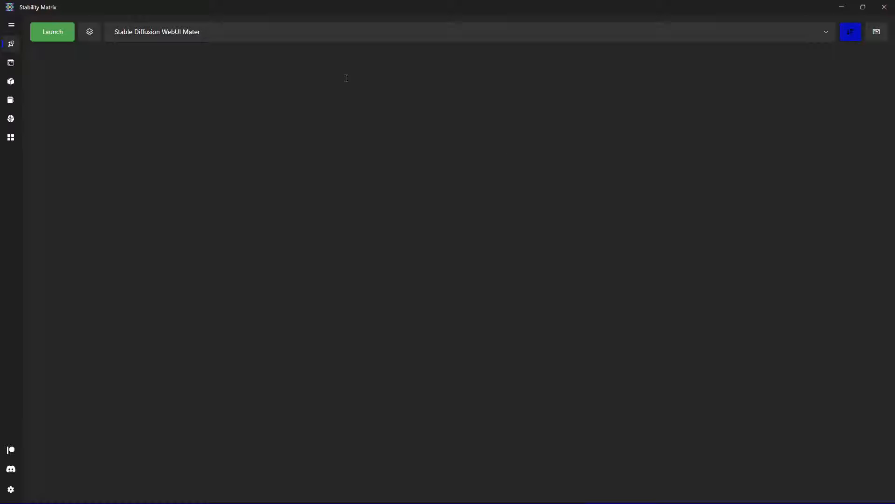
{"action": "mouse_move", "coordinate": [118, 63]}
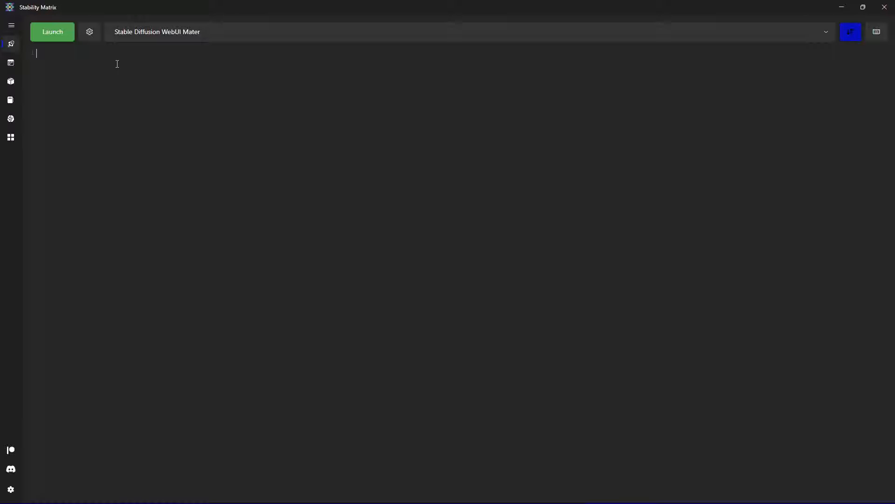
{"action": "mouse_move", "coordinate": [65, 56]}
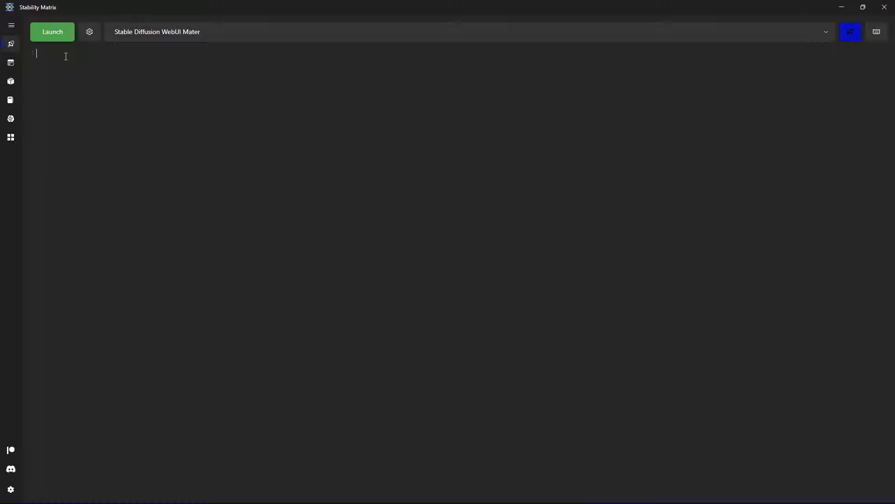
{"action": "mouse_move", "coordinate": [110, 373]}
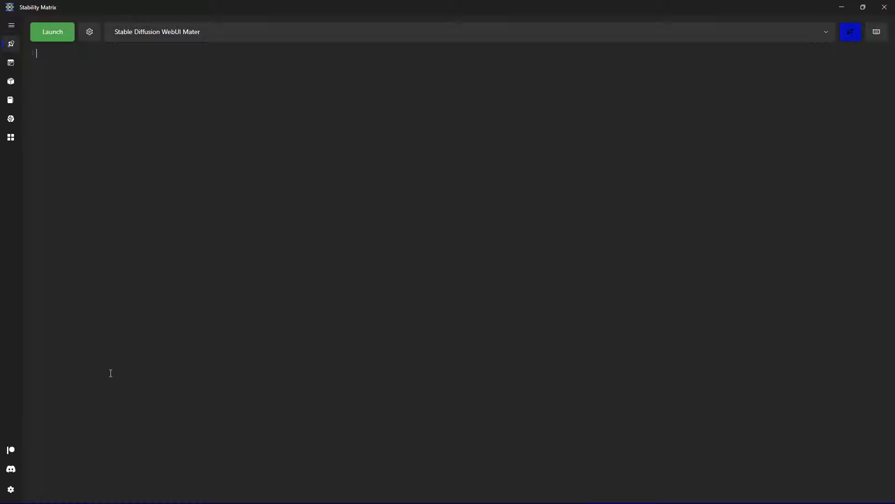
{"action": "mouse_move", "coordinate": [99, 345]}
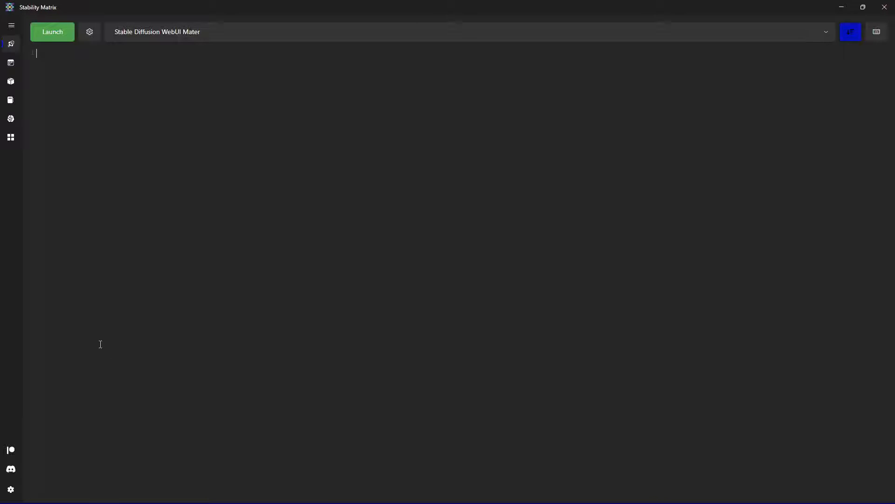
{"action": "mouse_move", "coordinate": [67, 212]}
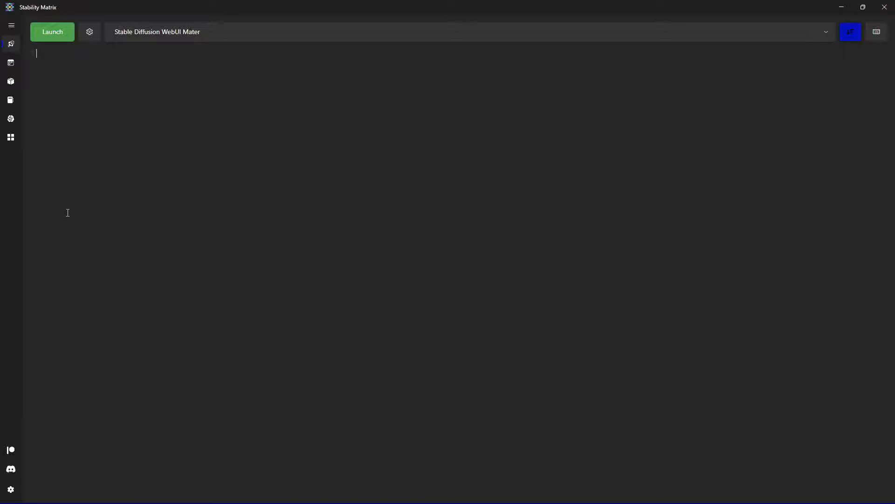
{"action": "mouse_move", "coordinate": [322, 335]}
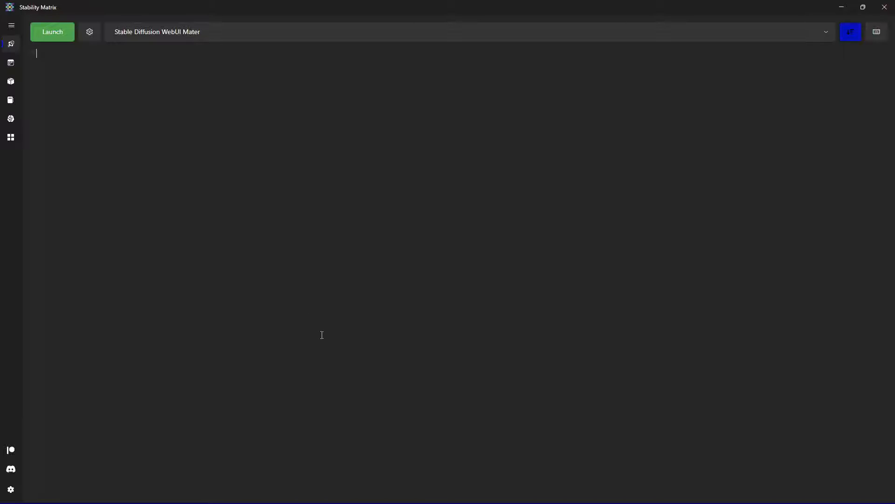
{"action": "left_click", "coordinate": [89, 32]}
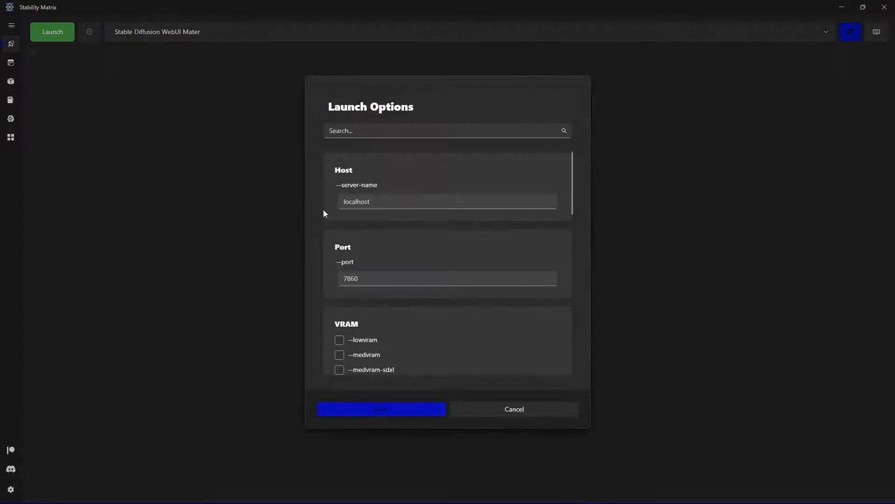
{"action": "scroll", "scroll_direction": "down", "scroll_amount": 3}
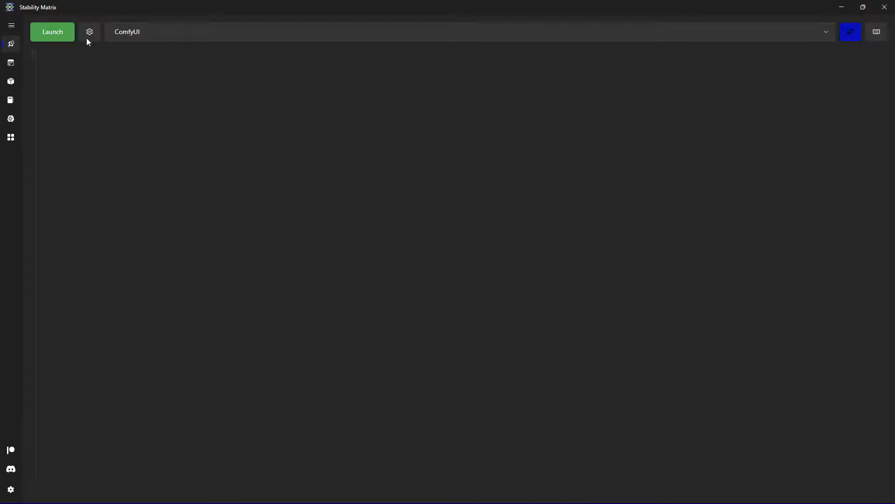
Step: Review ComfyUI's --cuda-malloc, --bf16-vae and --use-pytorch-cross-attention arguments and save
{"action": "left_click", "coordinate": [89, 32]}
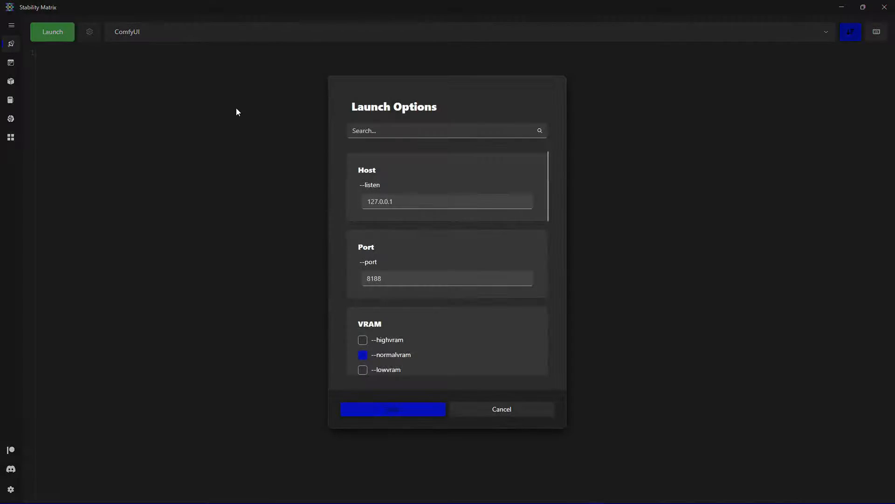
{"action": "scroll", "scroll_direction": "down", "scroll_amount": 3}
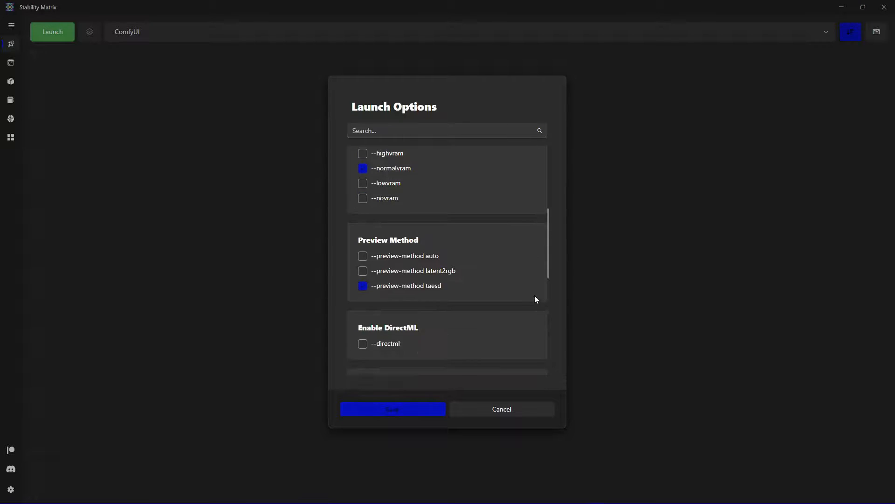
{"action": "scroll", "scroll_direction": "down", "scroll_amount": 3}
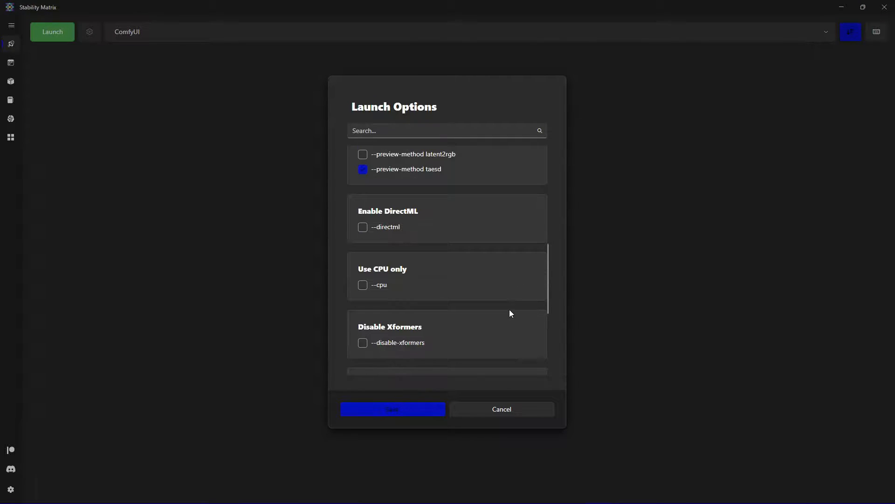
{"action": "scroll", "scroll_direction": "down", "scroll_amount": 3}
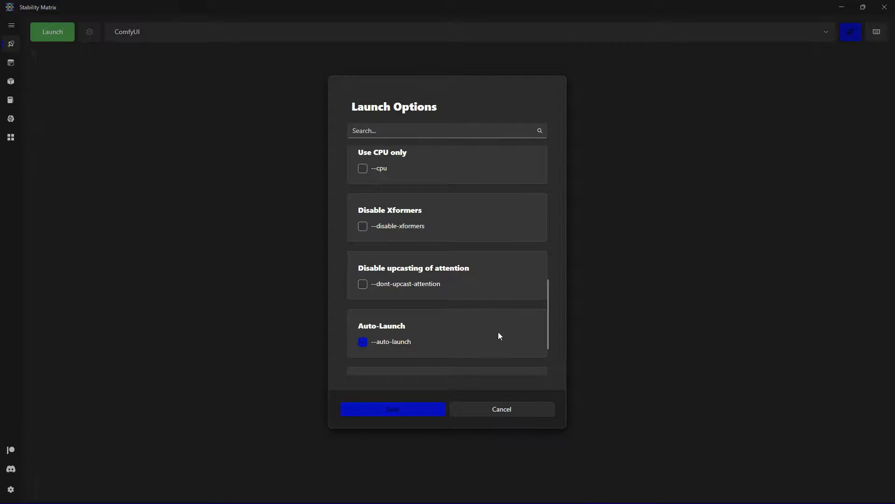
{"action": "scroll", "scroll_direction": "down", "scroll_amount": 3}
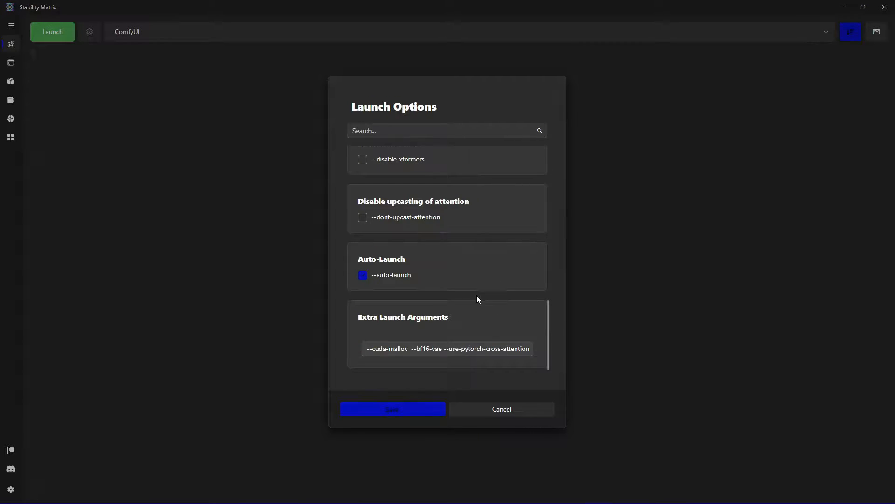
{"action": "scroll", "scroll_direction": "up", "scroll_amount": 3}
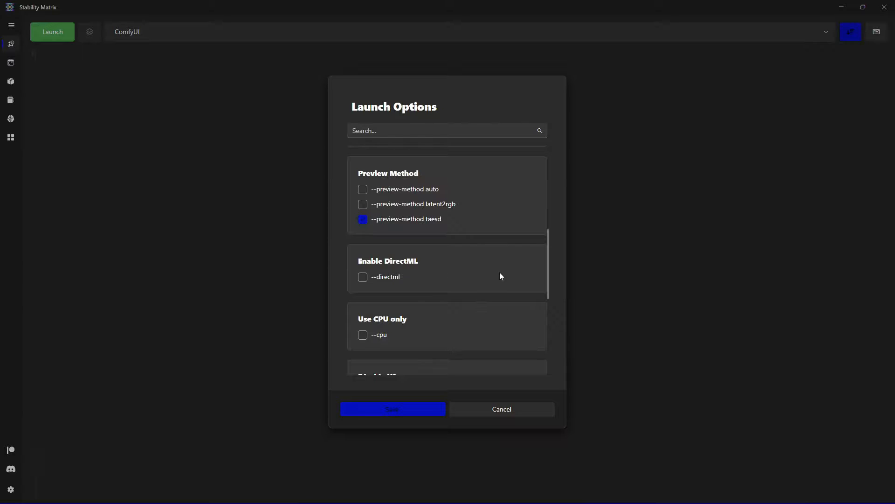
{"action": "scroll", "scroll_direction": "up", "scroll_amount": 3}
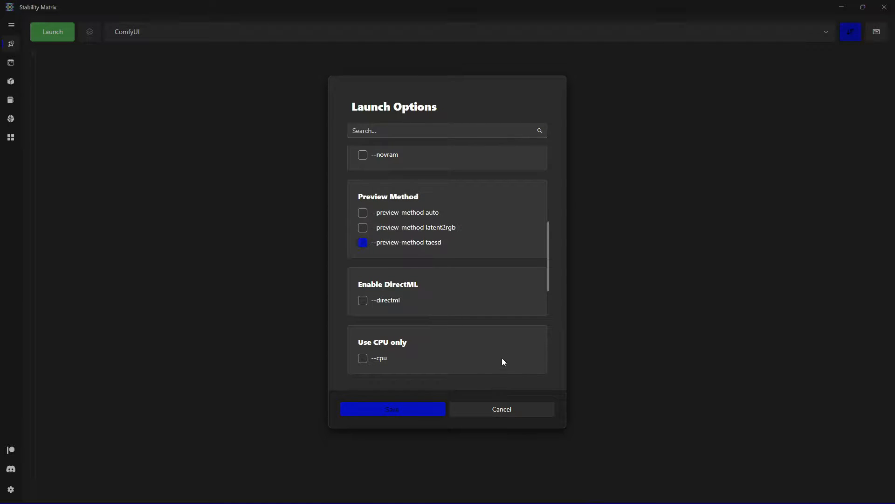
{"action": "scroll", "scroll_direction": "down", "scroll_amount": 3}
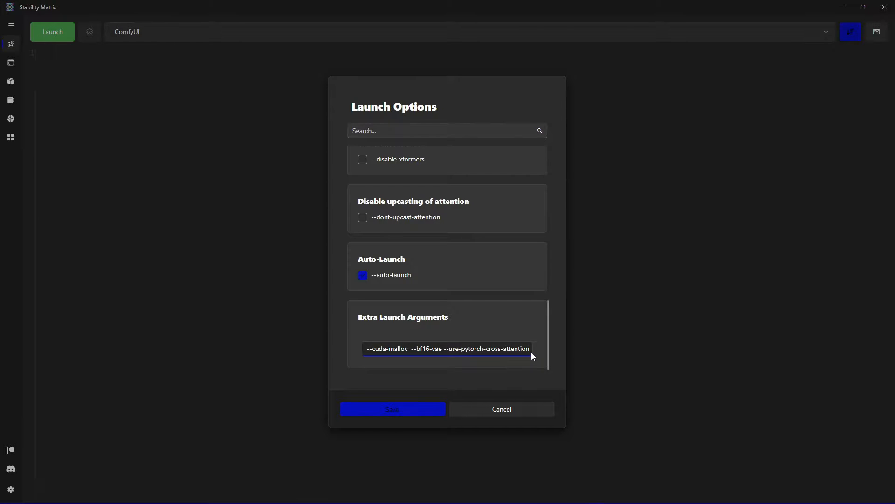
{"action": "mouse_move", "coordinate": [485, 359]}
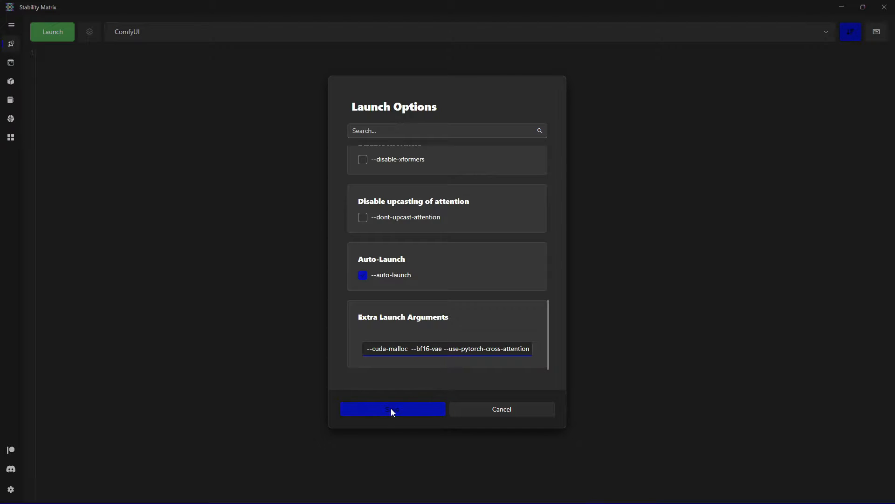
{"action": "left_click", "coordinate": [393, 408]}
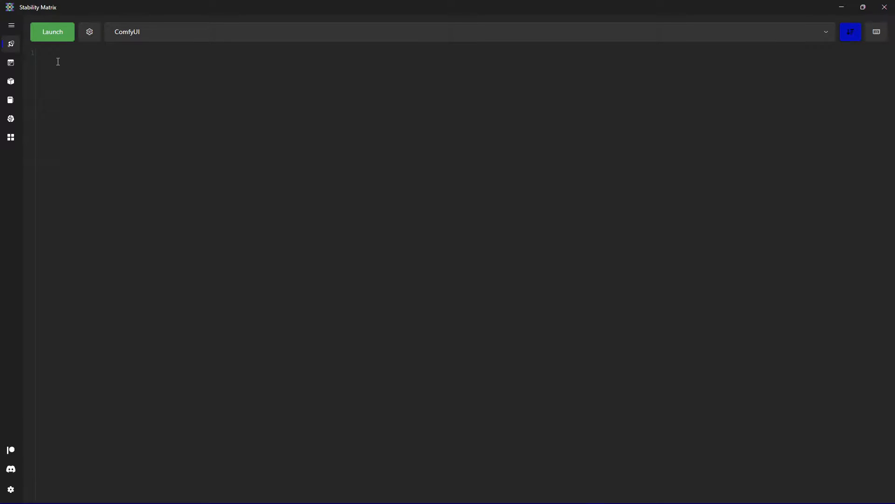
Step: Show the installed packages overview listing ComfyUI and Stable Diffusion WebUI
{"action": "left_click", "coordinate": [11, 81]}
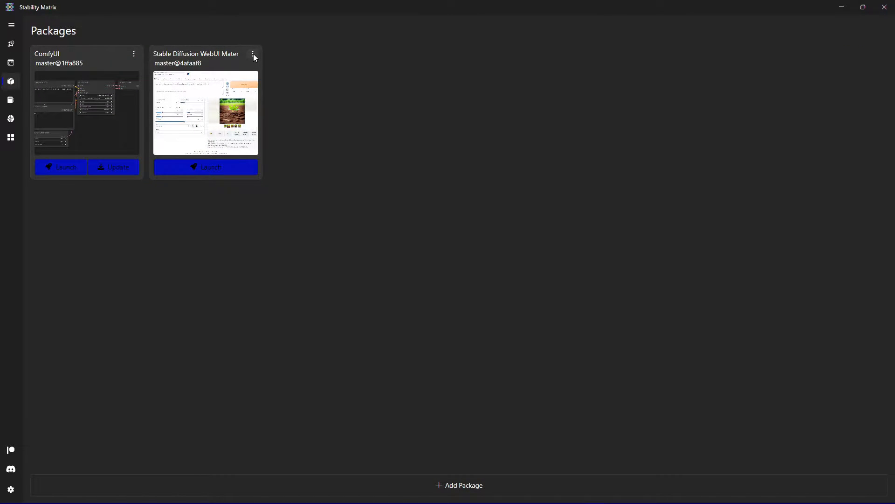
{"action": "mouse_move", "coordinate": [234, 55]}
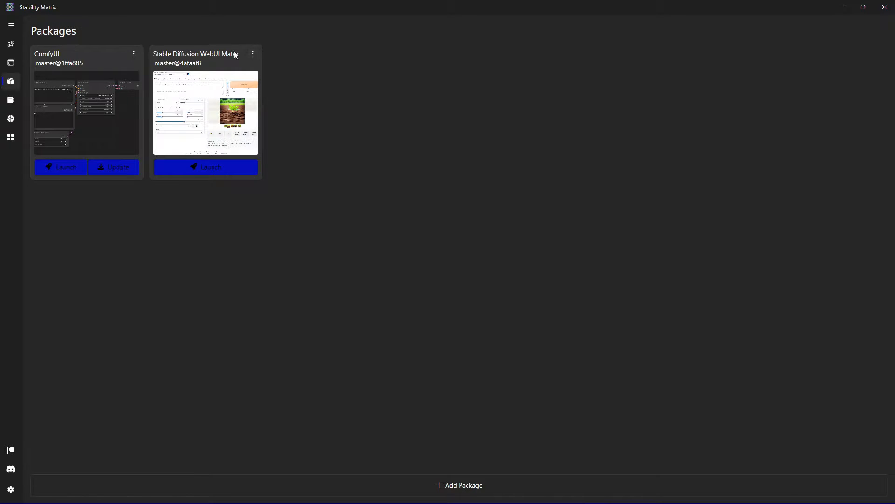
{"action": "mouse_move", "coordinate": [269, 62]}
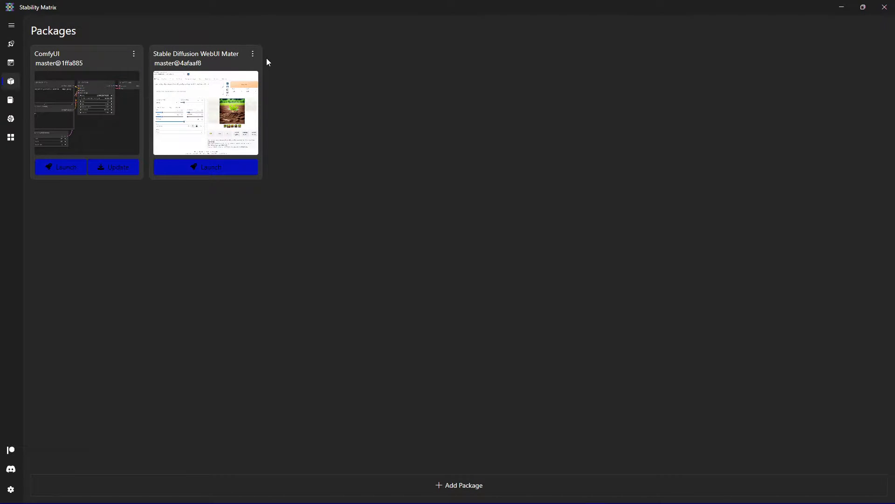
{"action": "mouse_move", "coordinate": [509, 137]}
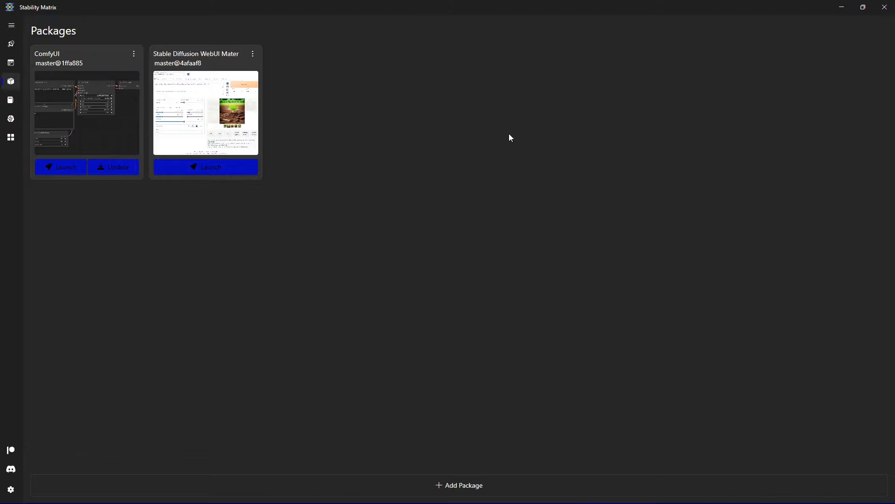
{"action": "mouse_move", "coordinate": [393, 141]}
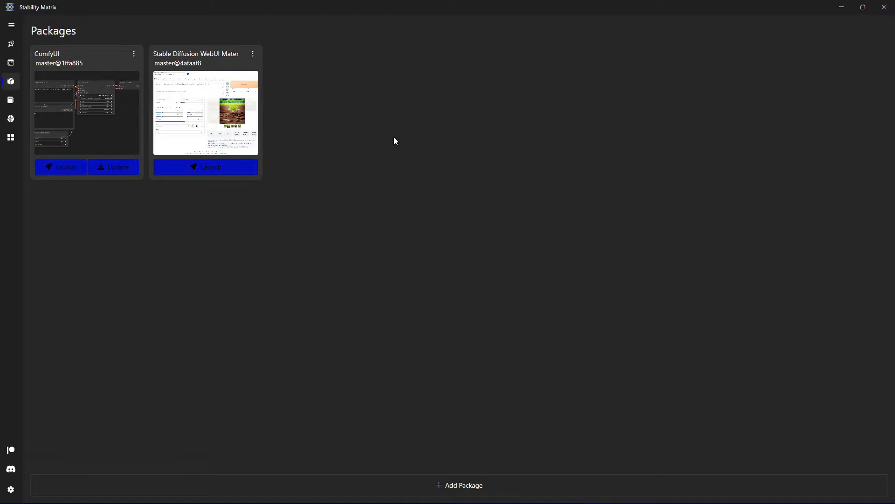
{"action": "mouse_move", "coordinate": [447, 102]}
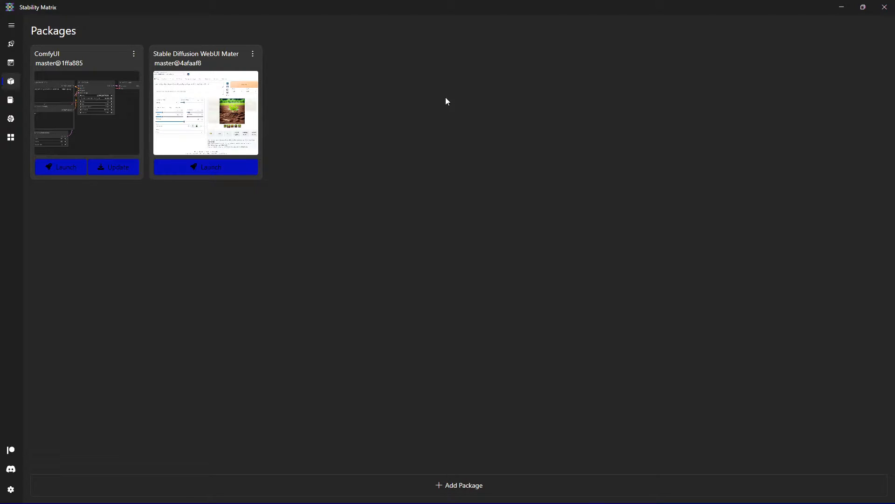
{"action": "mouse_move", "coordinate": [335, 238]}
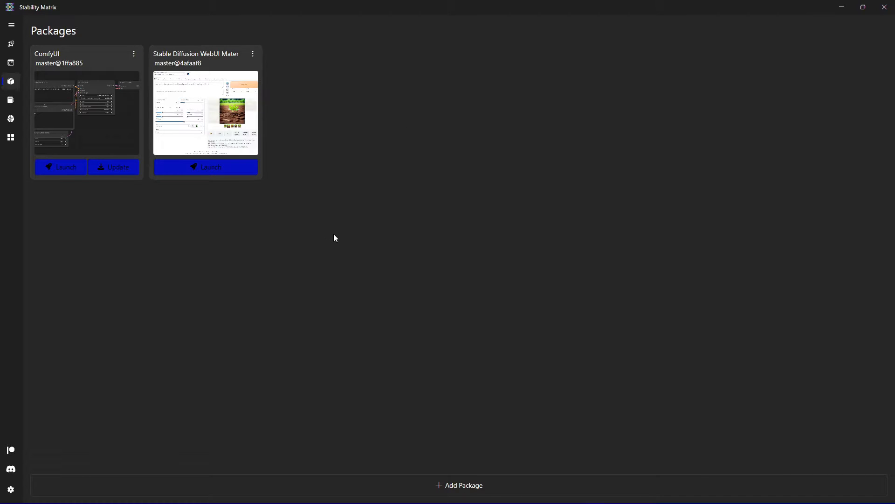
{"action": "mouse_move", "coordinate": [220, 233]}
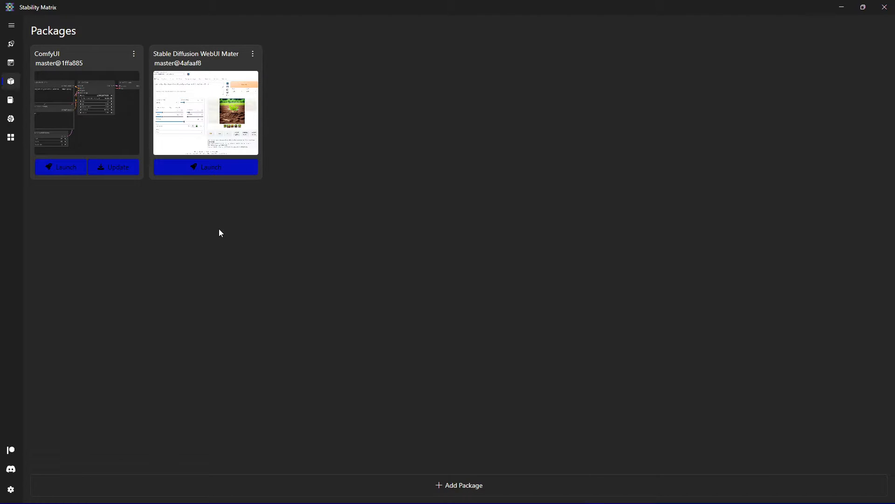
{"action": "mouse_move", "coordinate": [184, 234]}
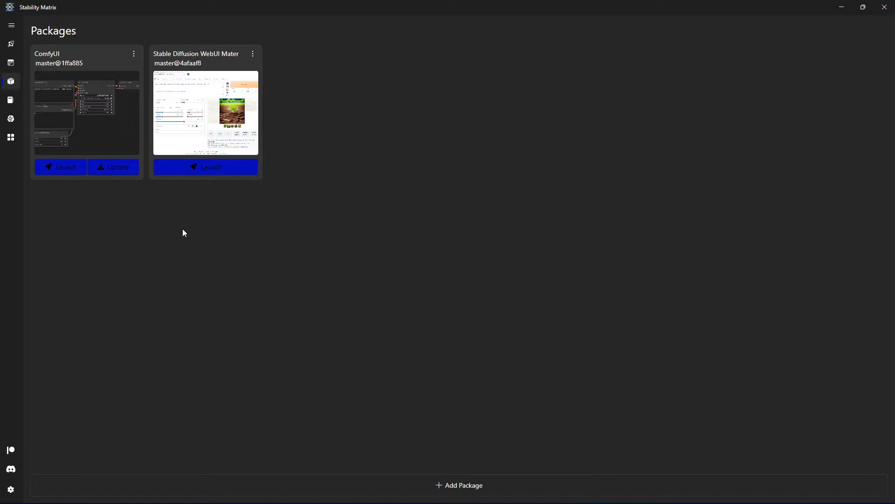
{"action": "mouse_move", "coordinate": [137, 214]}
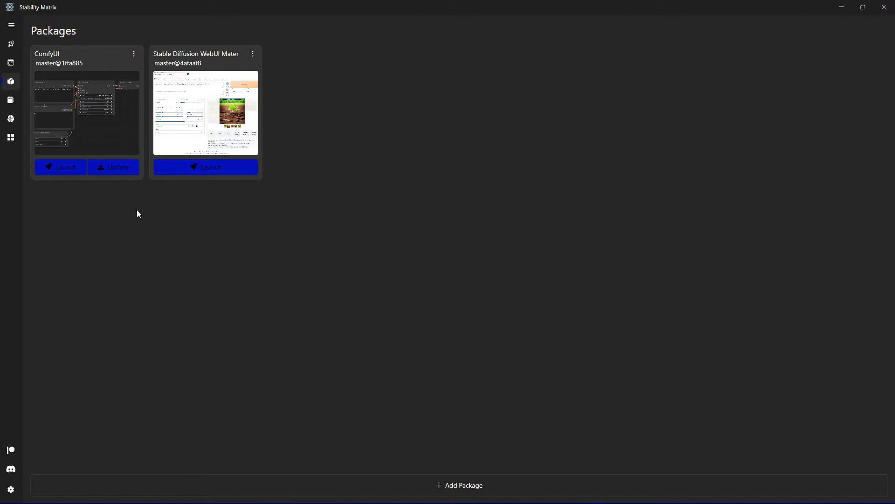
{"action": "mouse_move", "coordinate": [132, 213]}
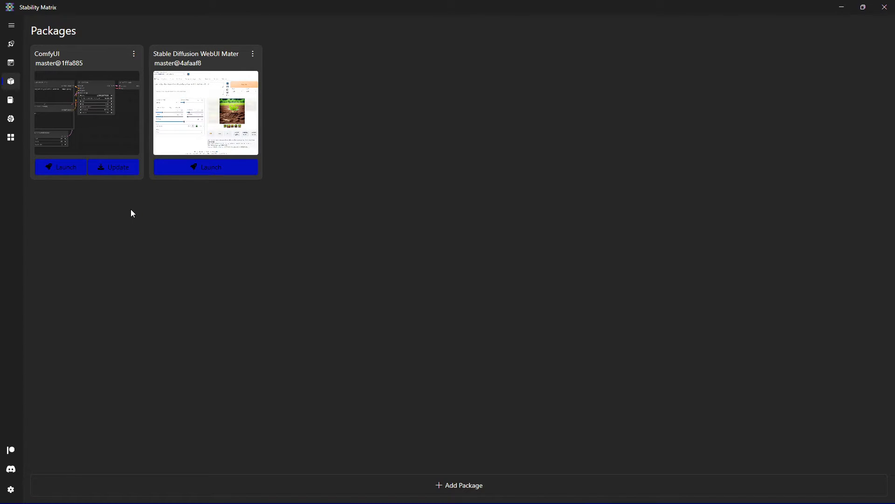
{"action": "mouse_move", "coordinate": [110, 211]}
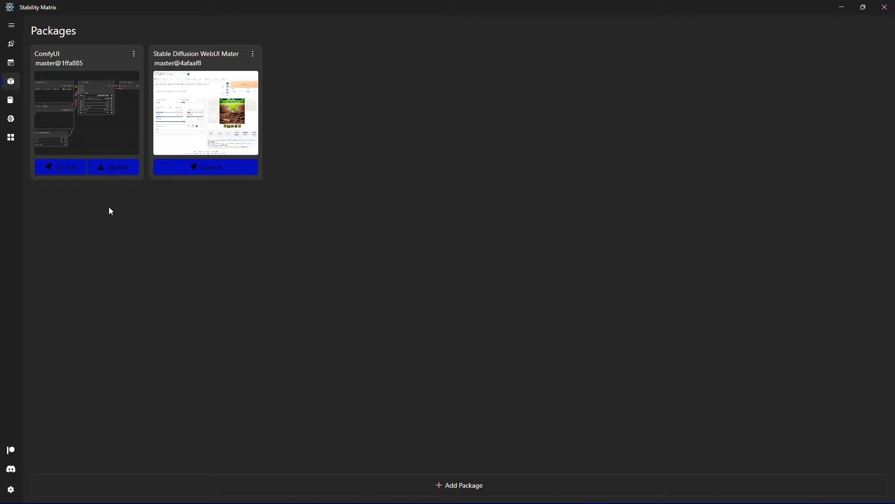
{"action": "mouse_move", "coordinate": [296, 245]}
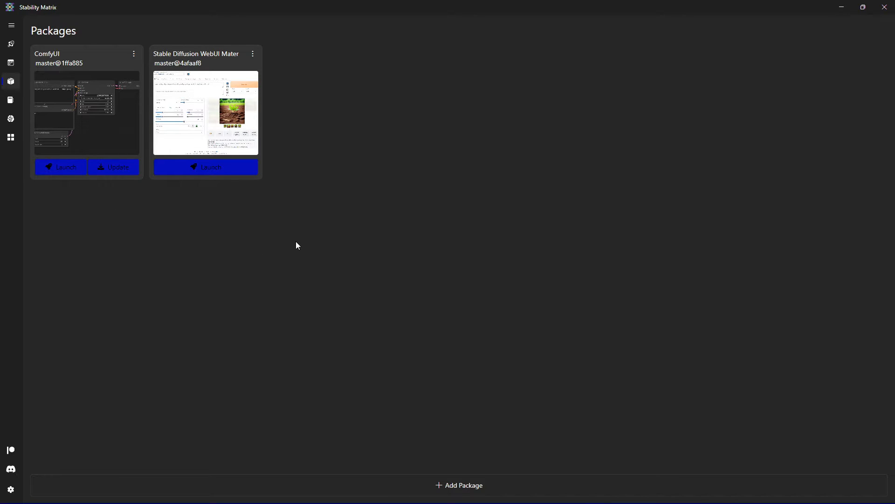
{"action": "mouse_move", "coordinate": [642, 263]}
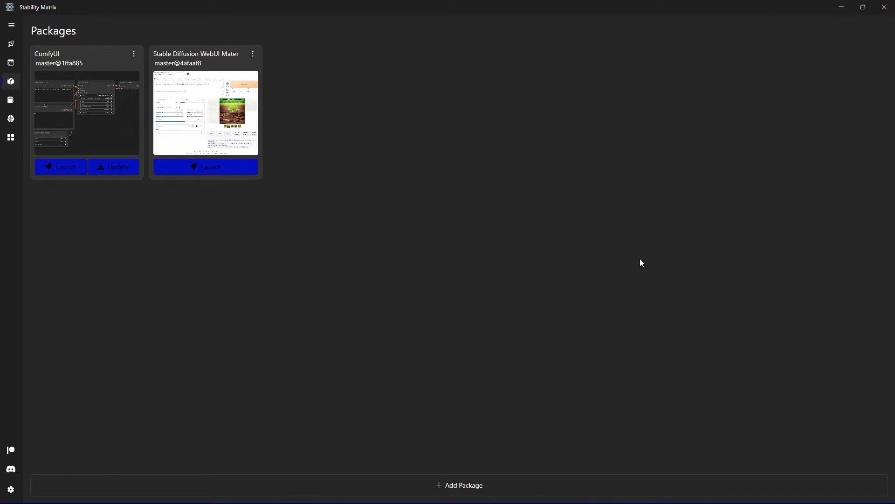
{"action": "mouse_move", "coordinate": [700, 129]}
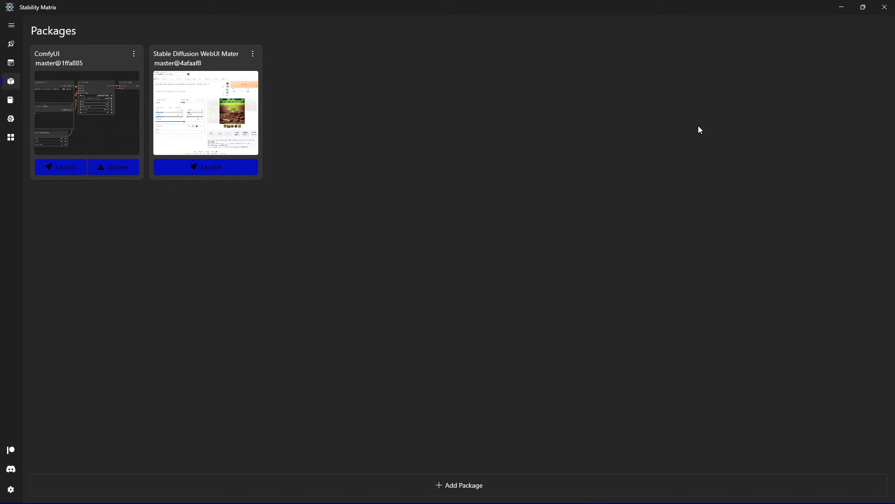
{"action": "mouse_move", "coordinate": [684, 104]}
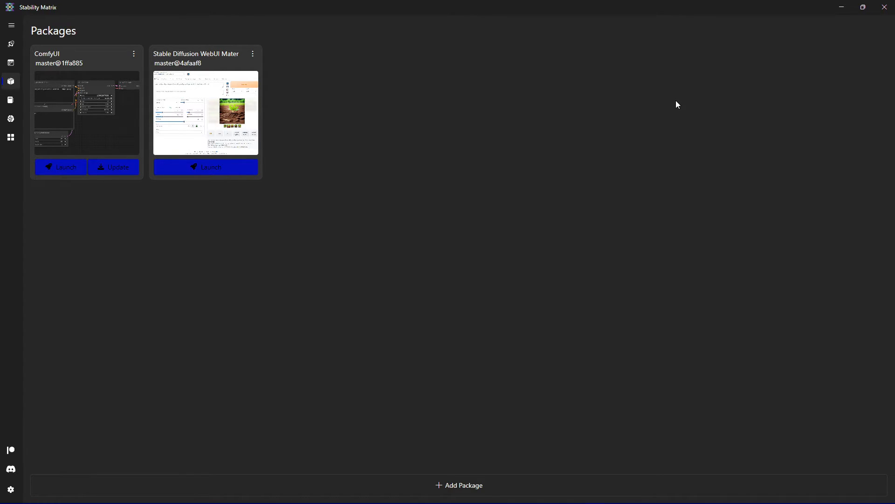
{"action": "mouse_move", "coordinate": [680, 114]}
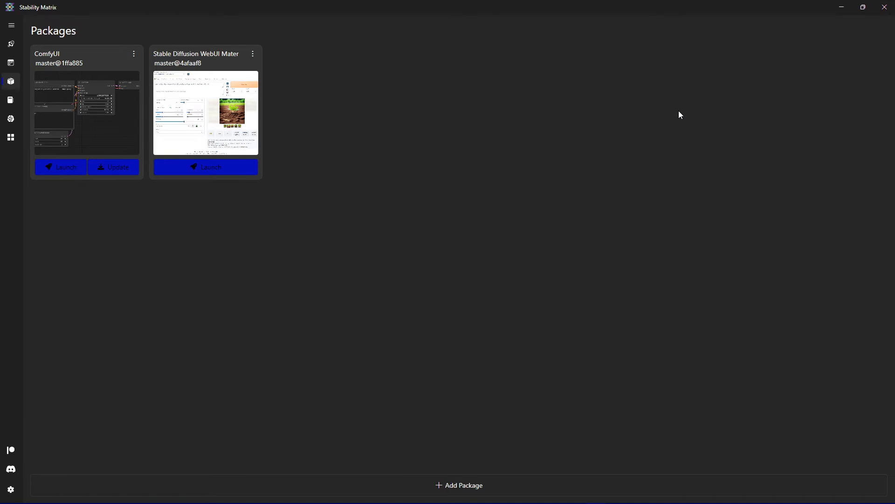
{"action": "mouse_move", "coordinate": [677, 123]}
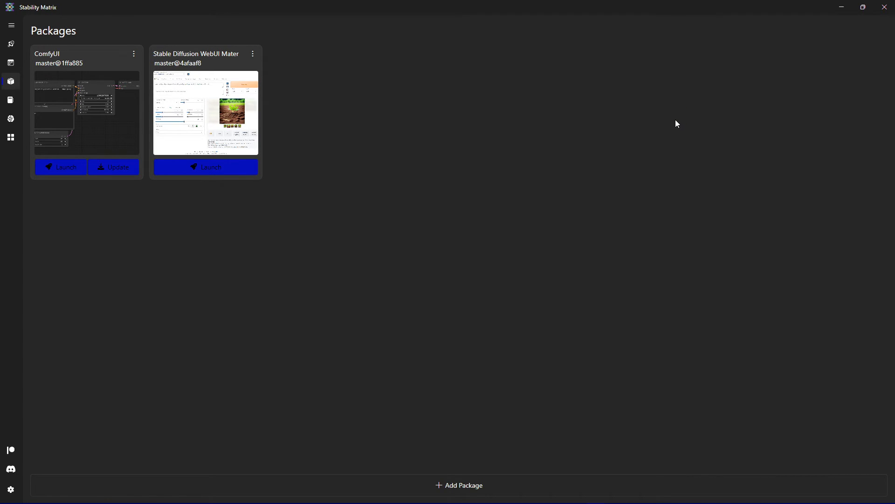
{"action": "mouse_move", "coordinate": [640, 204]}
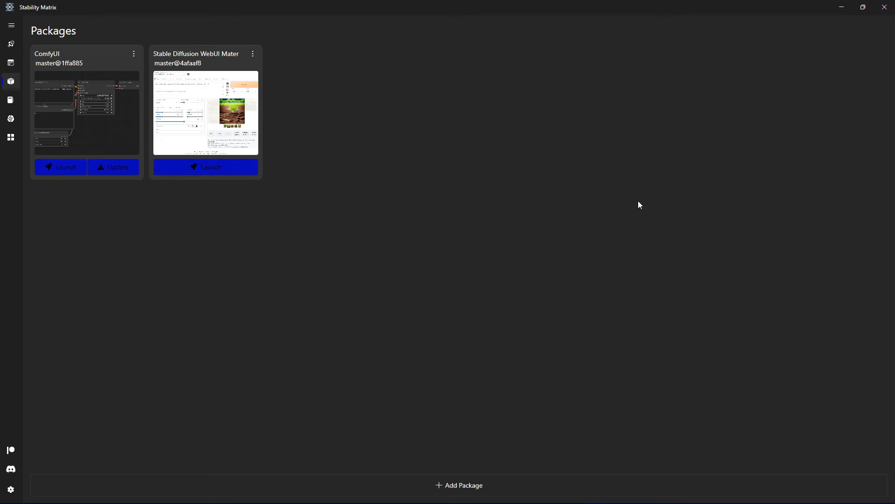